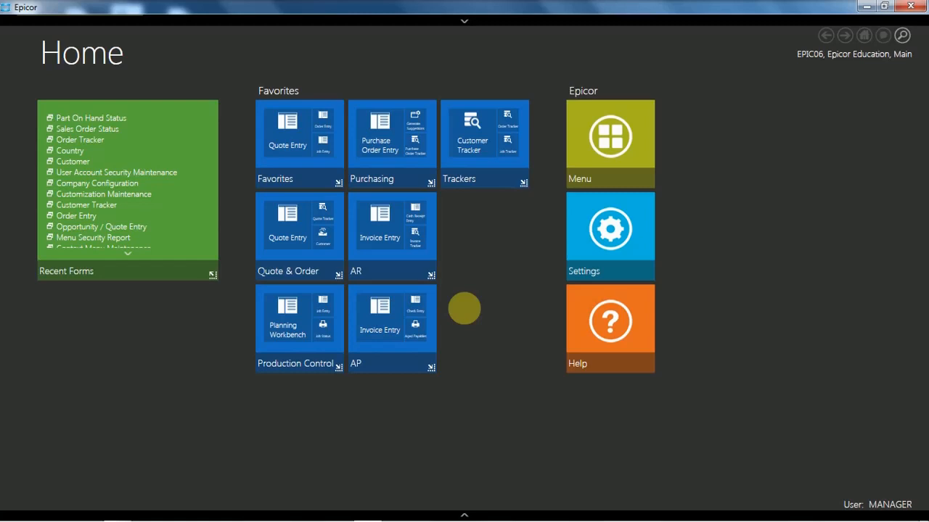
pyautogui.moveTo(853, 78)
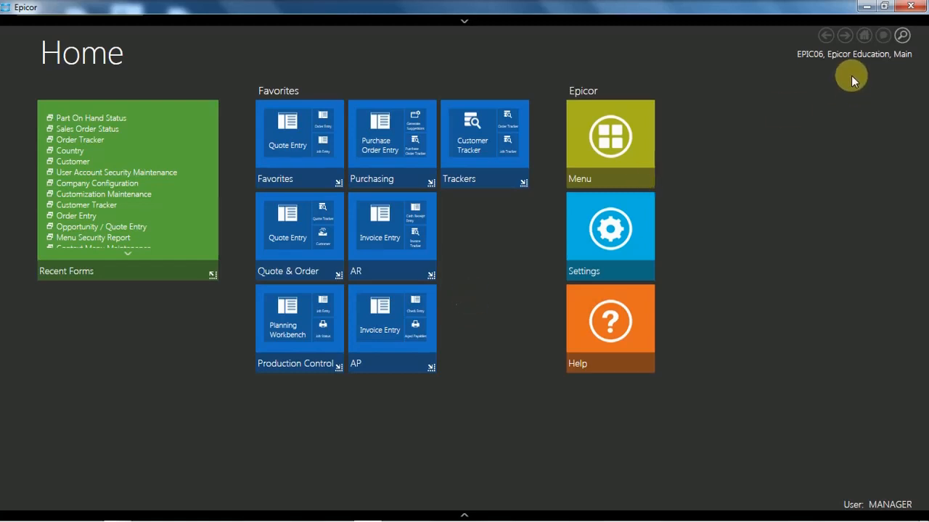
pyautogui.moveTo(843, 65)
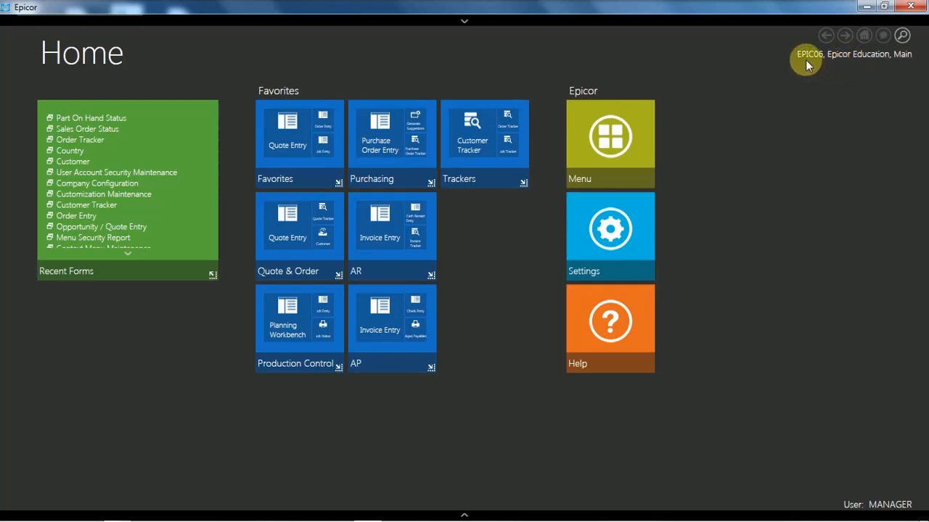
pyautogui.moveTo(840, 67)
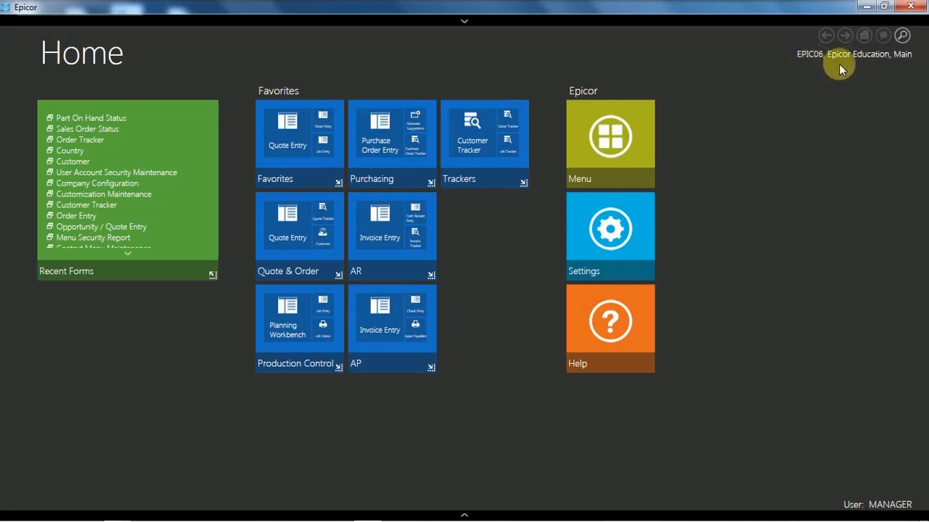
pyautogui.moveTo(873, 63)
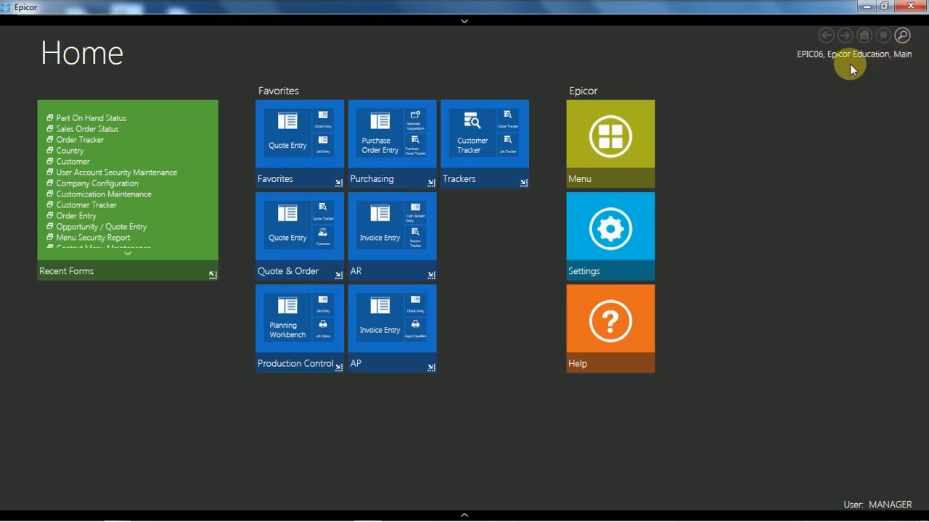
# - Switch the working company to Epicor Education in the company and site dialog
pyautogui.click(851, 54)
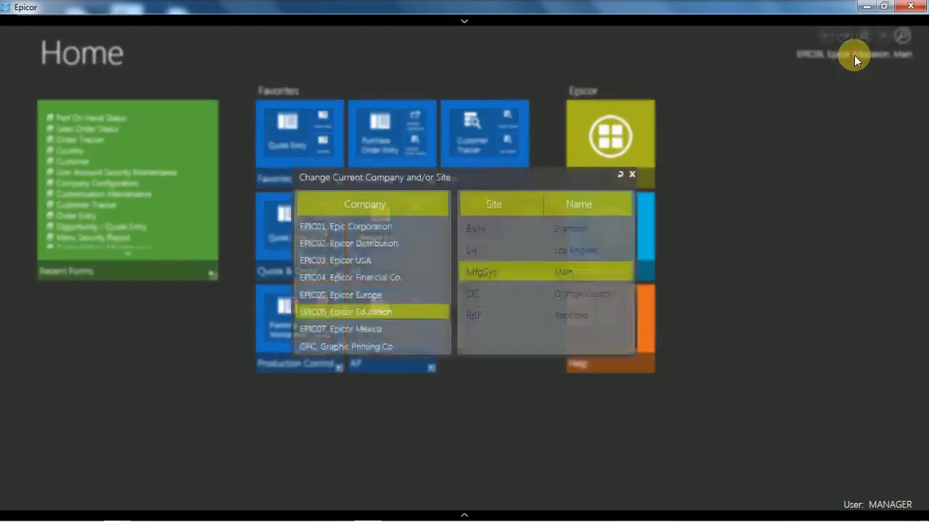
pyautogui.click(370, 243)
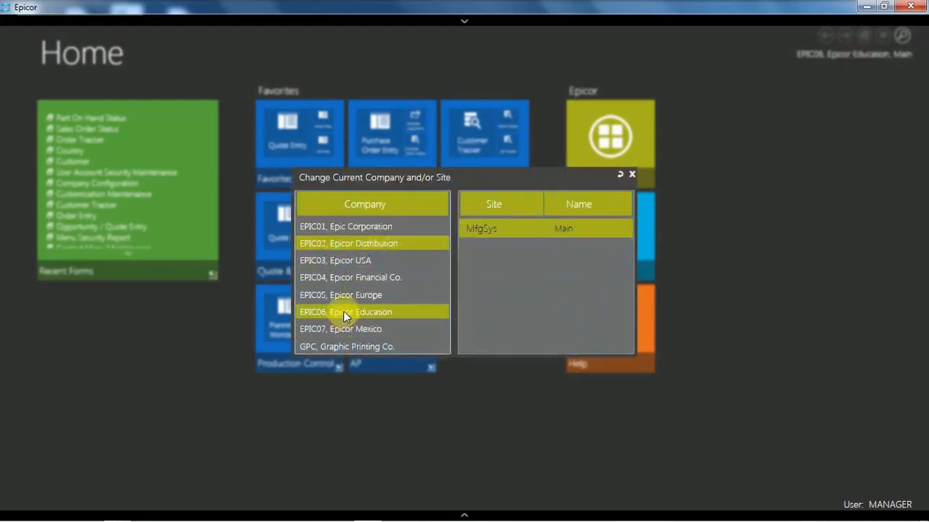
pyautogui.click(345, 312)
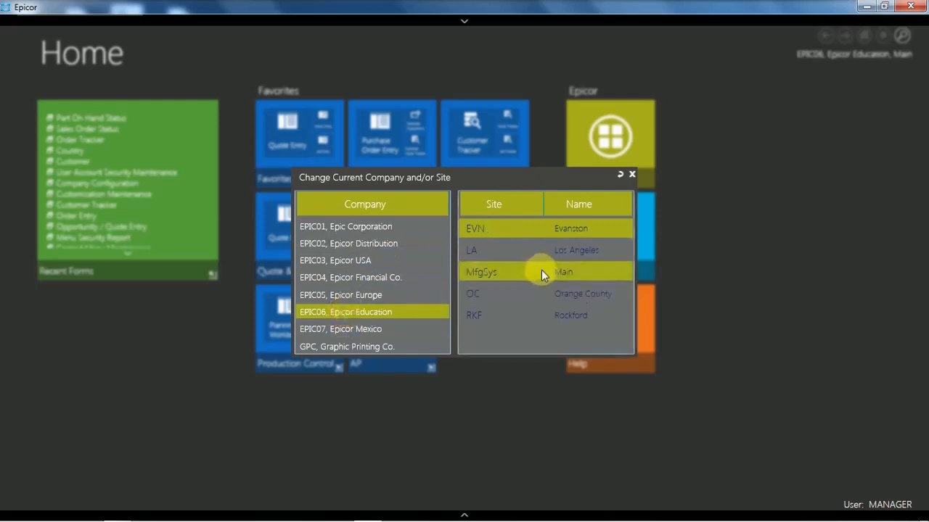
pyautogui.moveTo(634, 178)
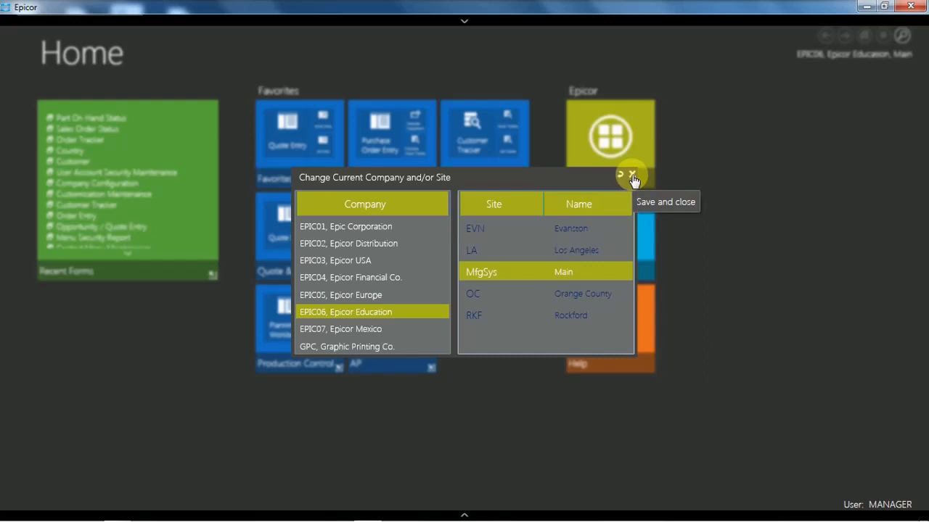
pyautogui.click(633, 175)
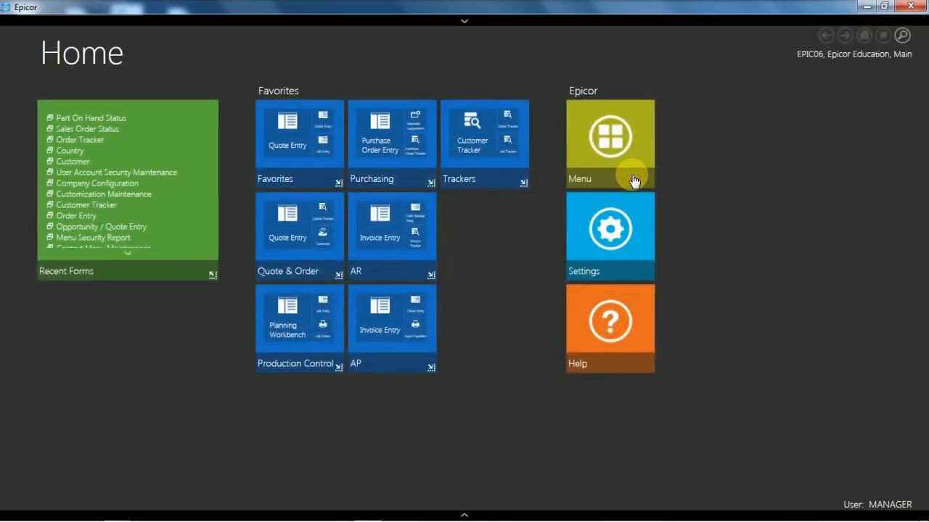
pyautogui.moveTo(733, 142)
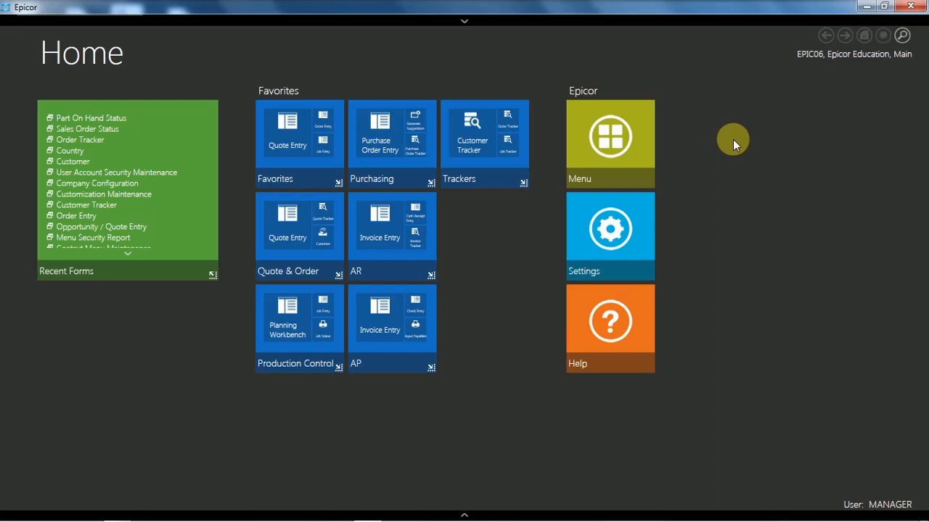
pyautogui.moveTo(850, 505)
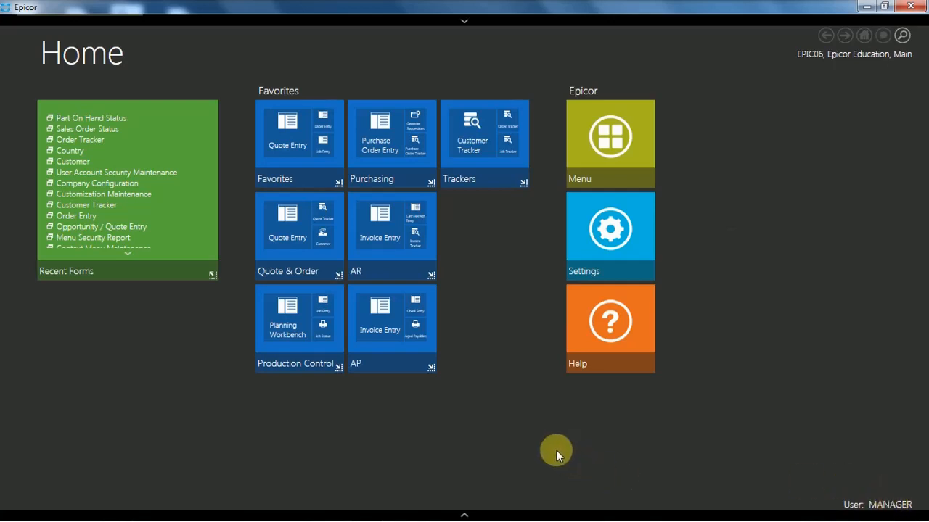
pyautogui.moveTo(555, 450)
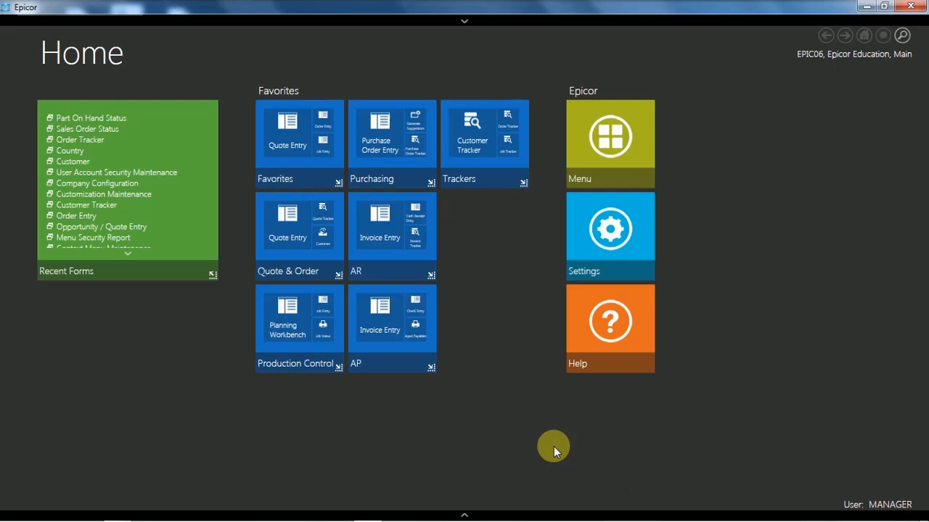
pyautogui.moveTo(480, 238)
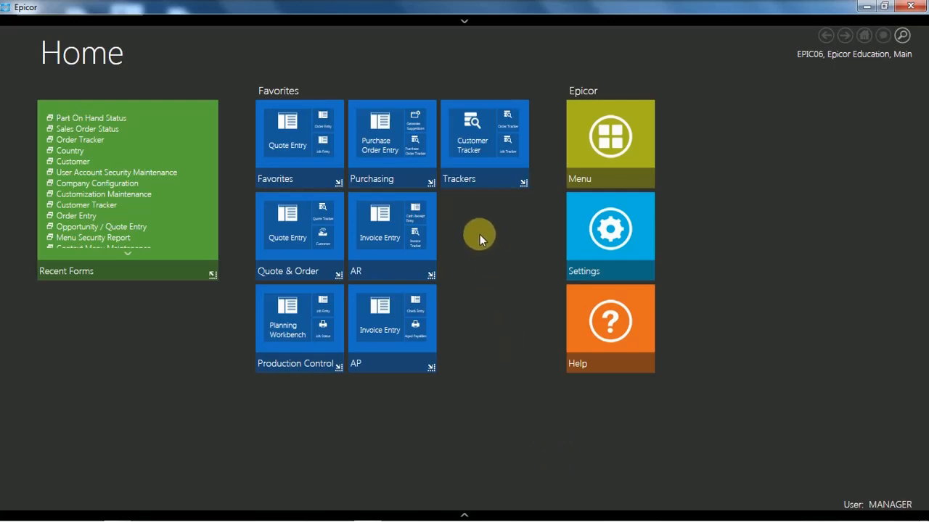
pyautogui.moveTo(482, 237)
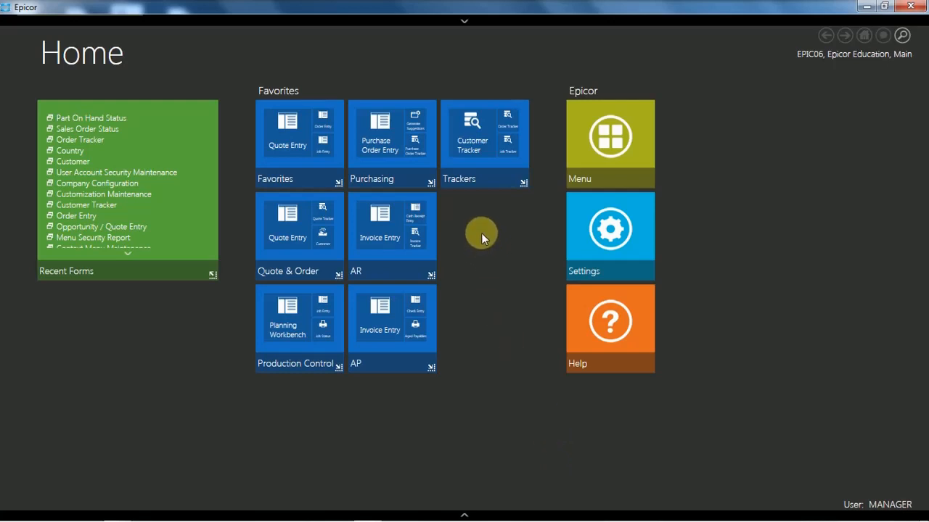
pyautogui.moveTo(85, 271)
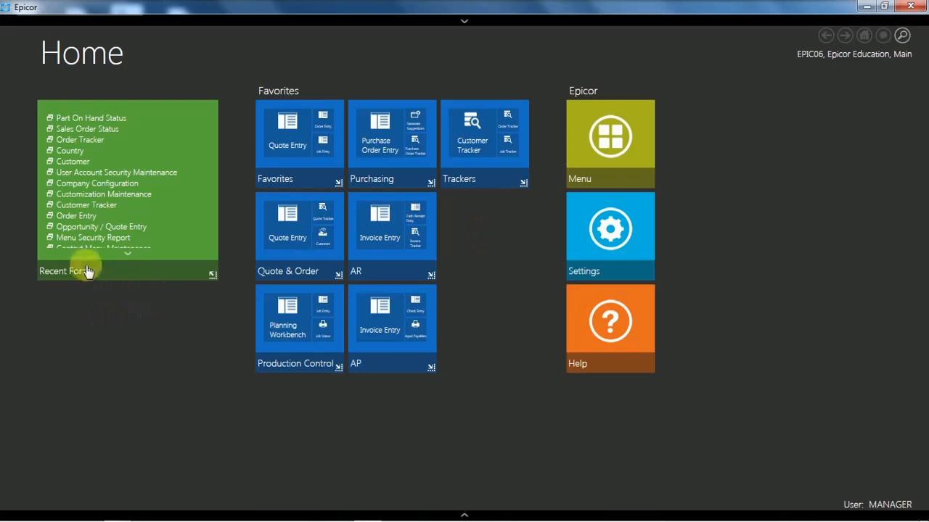
pyautogui.moveTo(105, 200)
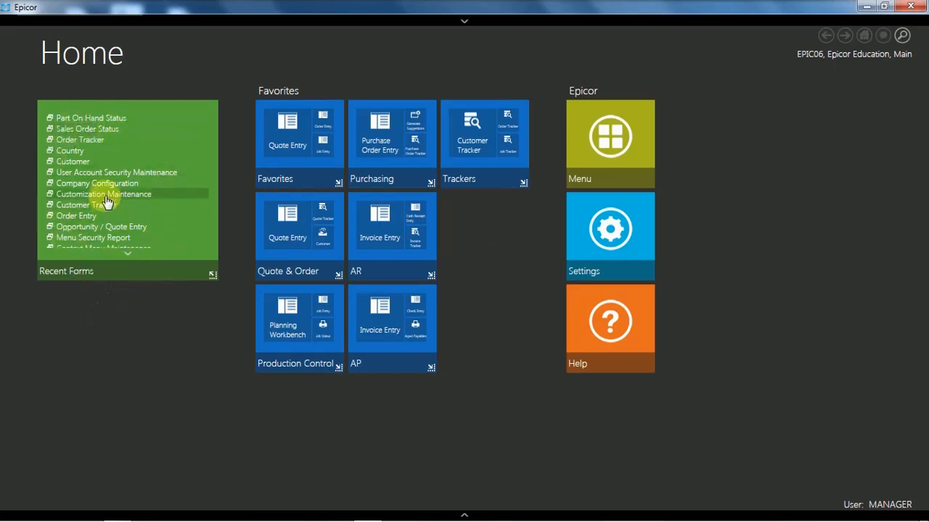
pyautogui.moveTo(83, 139)
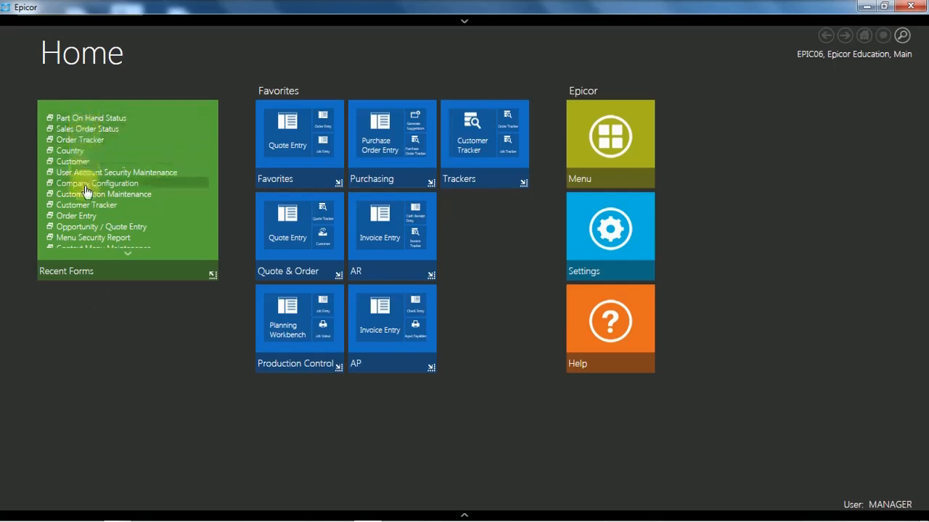
pyautogui.moveTo(86, 205)
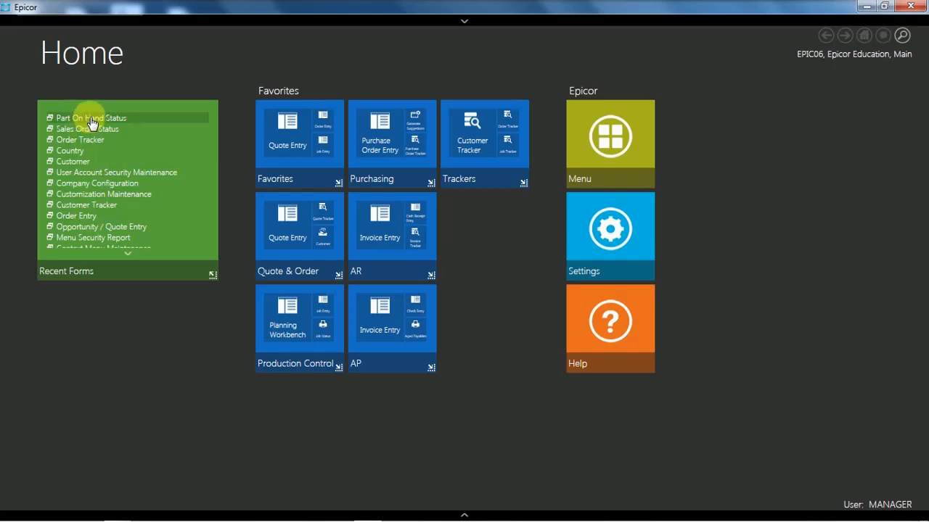
pyautogui.moveTo(479, 92)
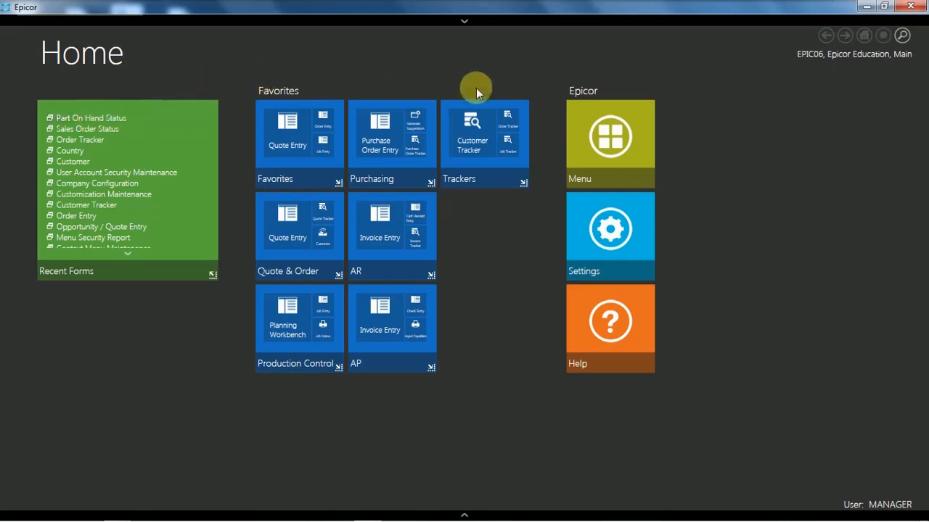
pyautogui.moveTo(483, 300)
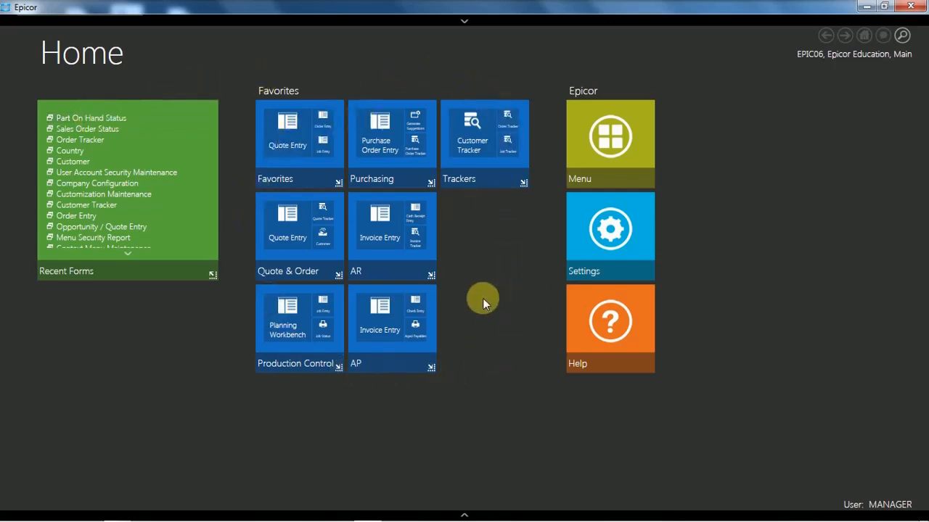
pyautogui.moveTo(479, 240)
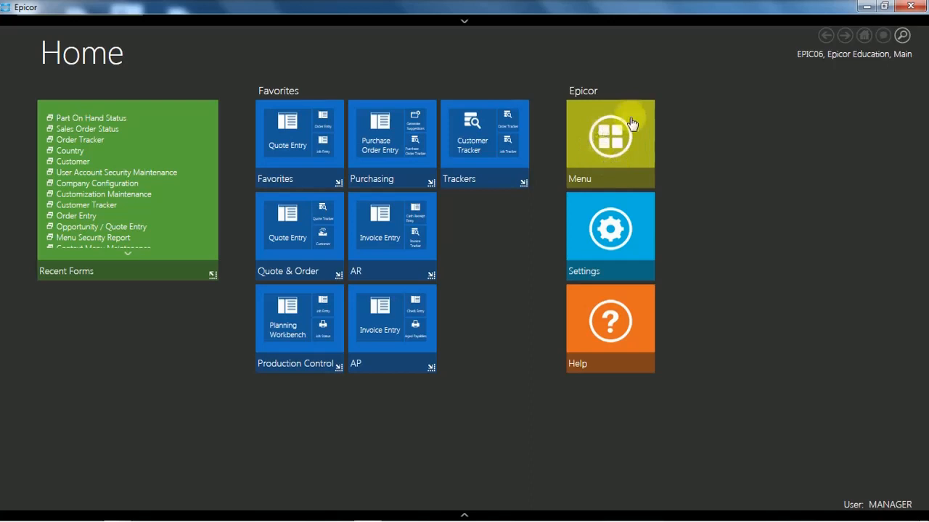
pyautogui.moveTo(611, 252)
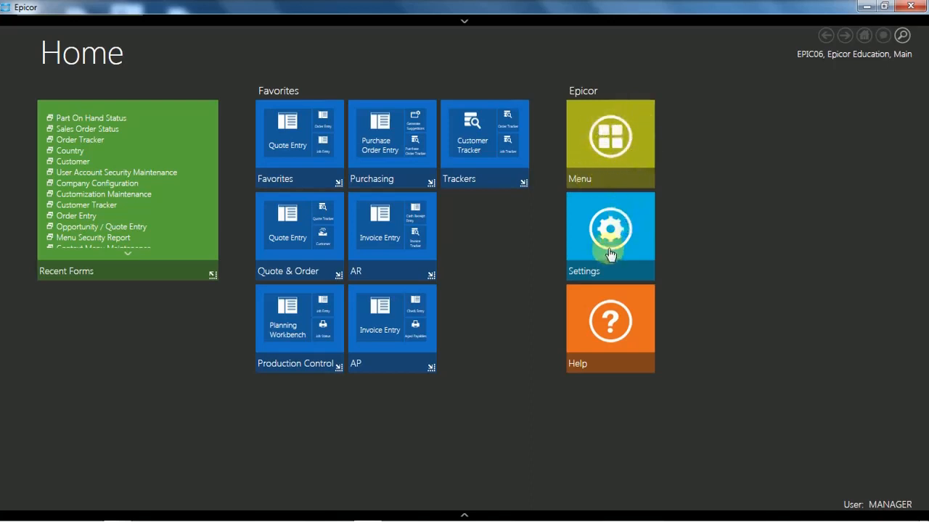
pyautogui.moveTo(624, 333)
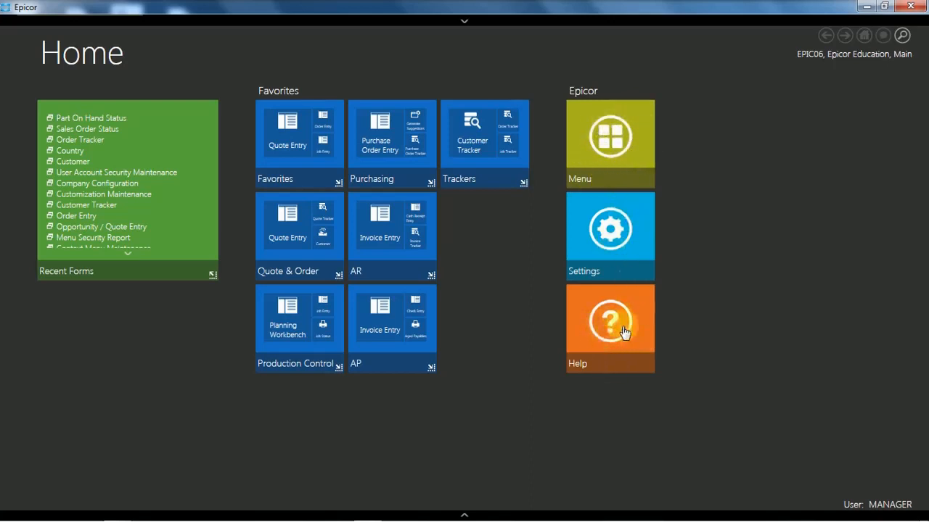
# - Briefly open the Menu tree, Settings and Help screens, returning Home after each
pyautogui.click(609, 138)
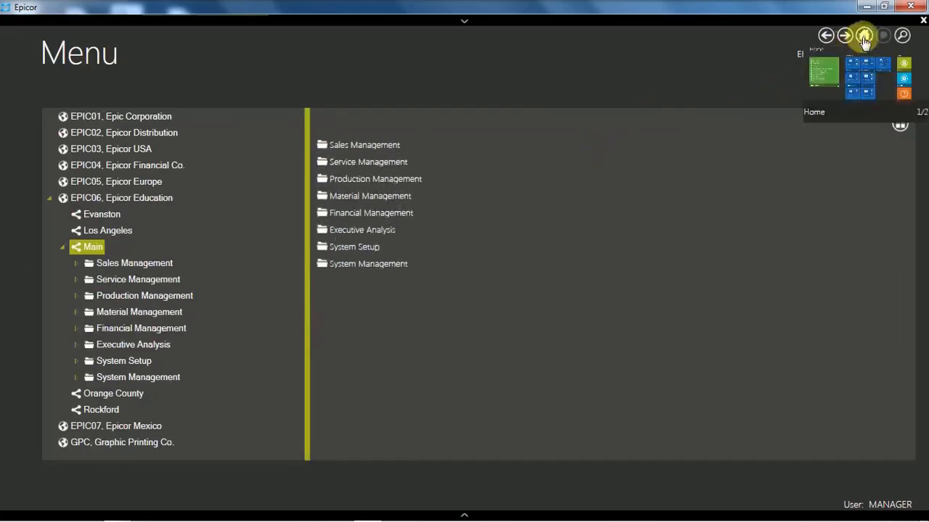
pyautogui.click(864, 35)
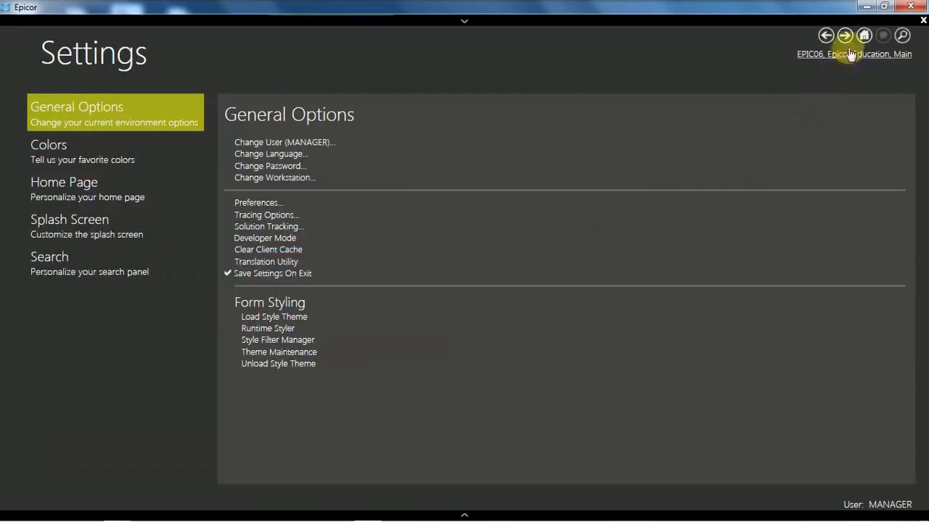
pyautogui.click(865, 36)
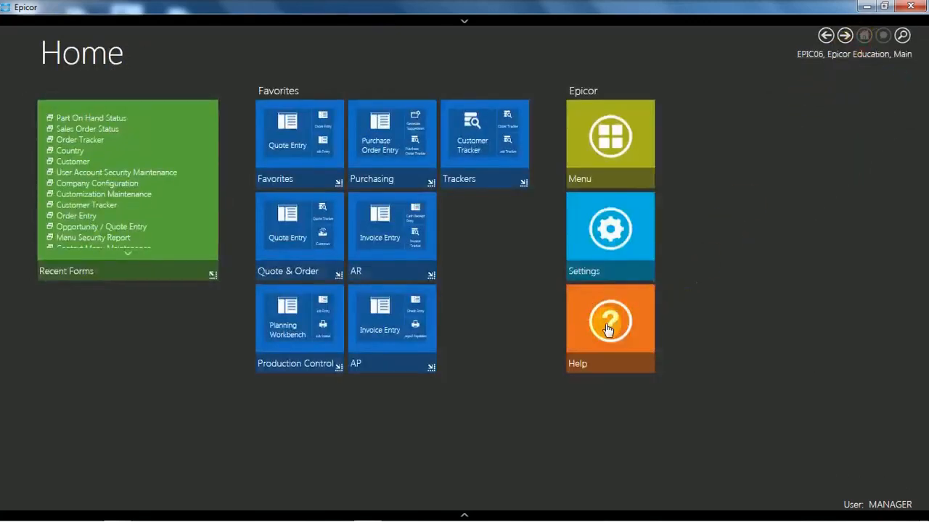
pyautogui.click(610, 323)
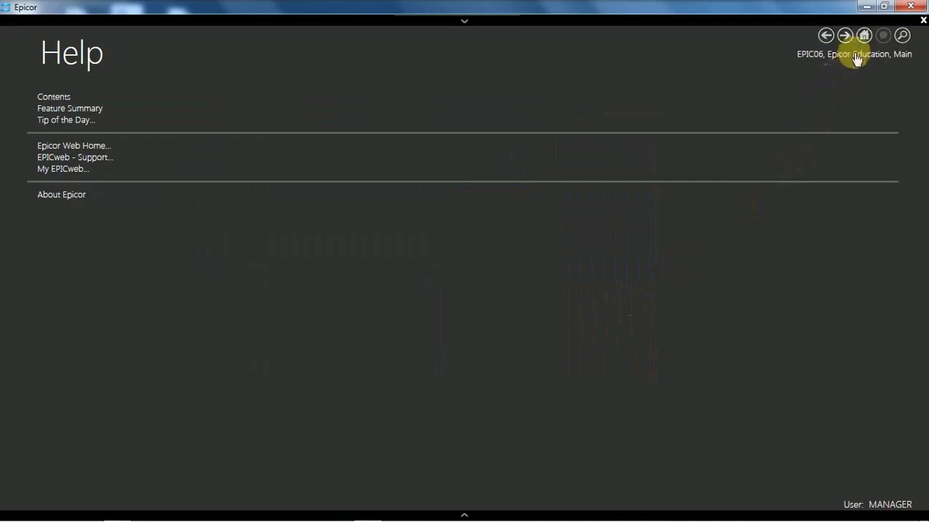
pyautogui.click(864, 35)
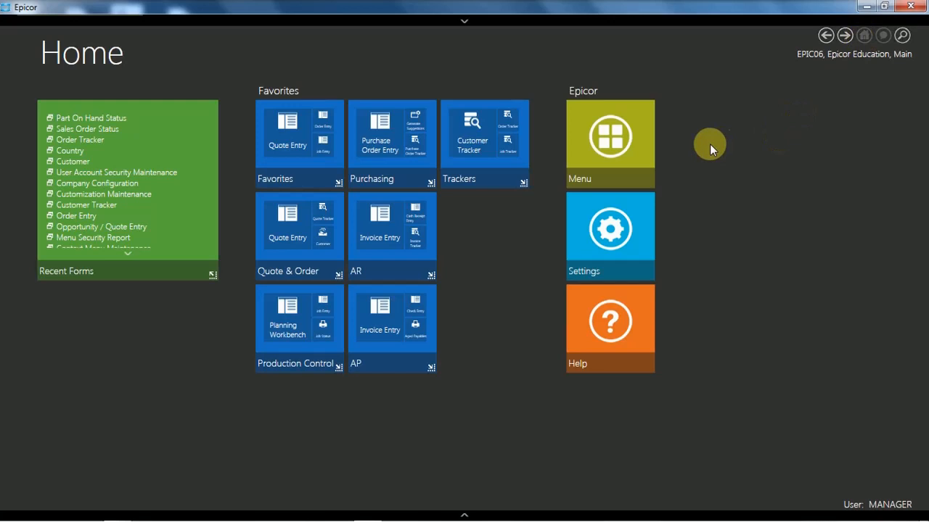
pyautogui.moveTo(631, 134)
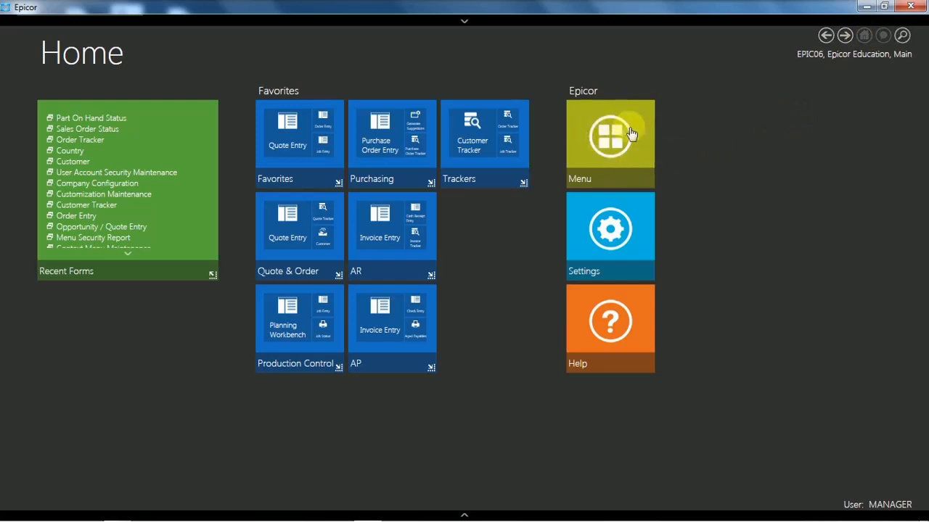
pyautogui.moveTo(658, 155)
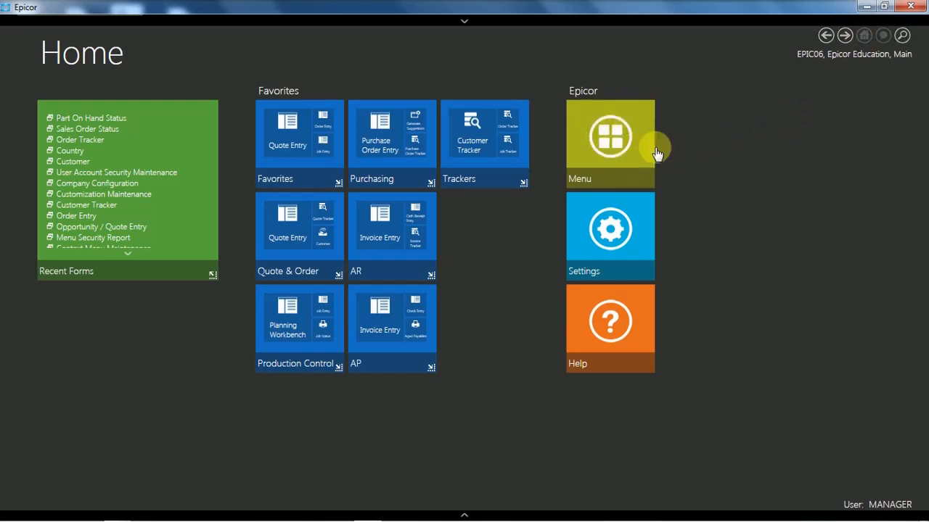
pyautogui.moveTo(713, 147)
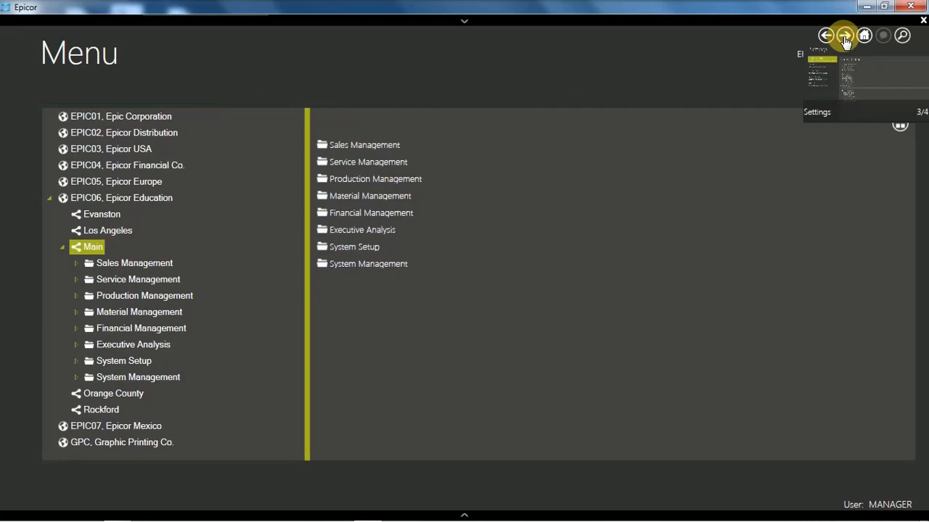
pyautogui.click(841, 36)
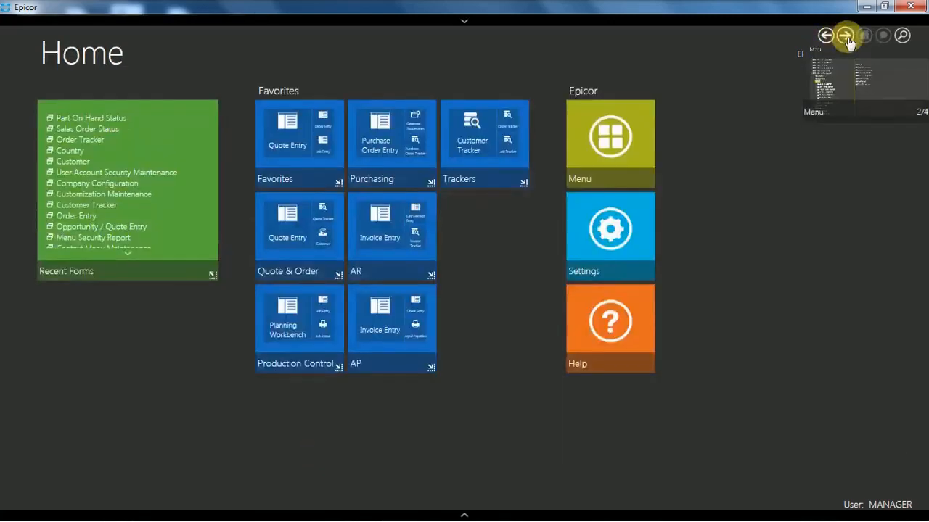
pyautogui.click(846, 35)
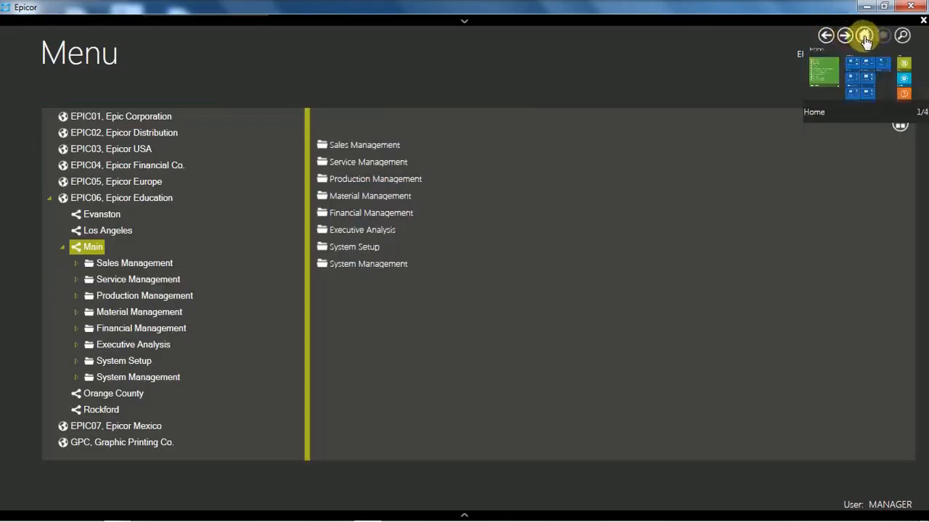
pyautogui.click(861, 35)
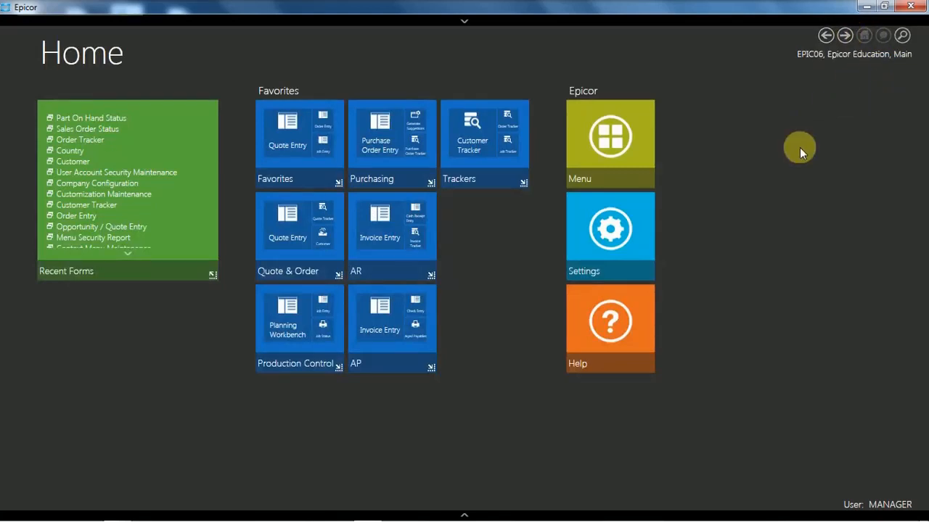
pyautogui.moveTo(779, 86)
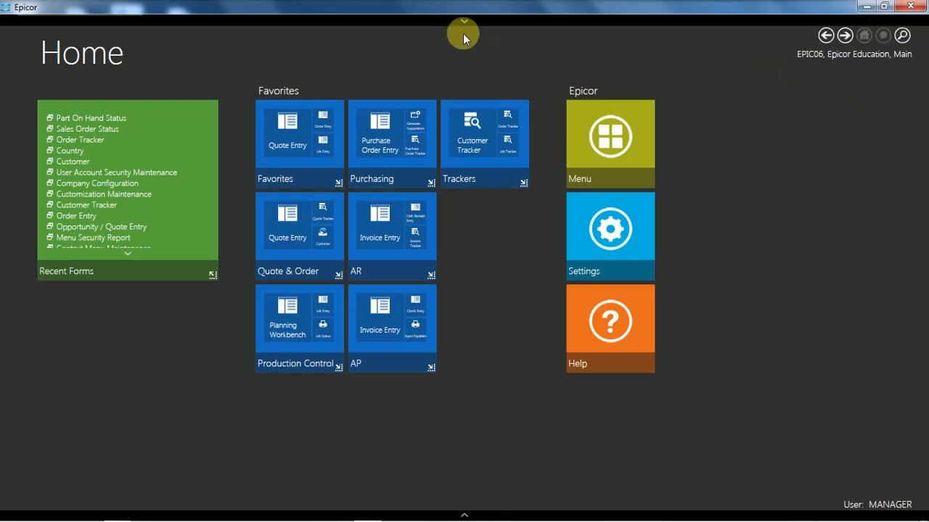
# - Show the open-screens strip and close the Menu and Settings screens
pyautogui.click(464, 33)
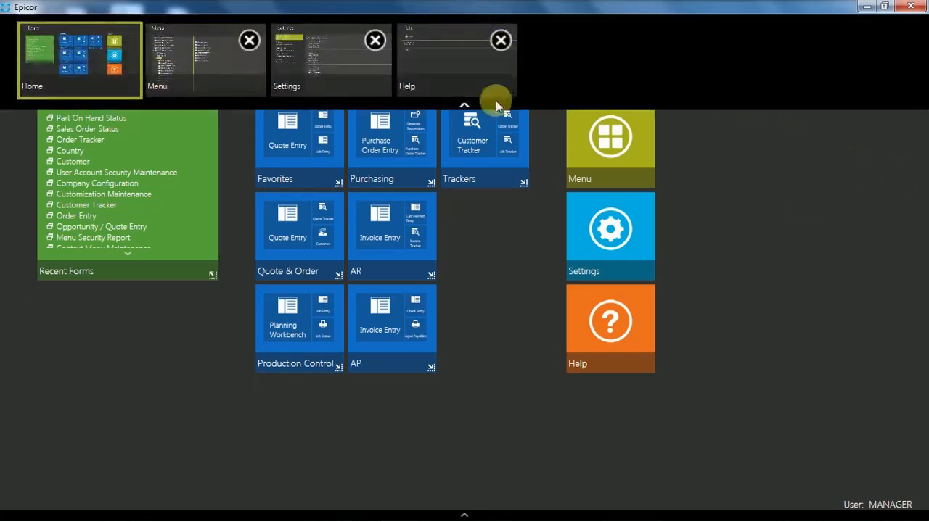
pyautogui.moveTo(297, 84)
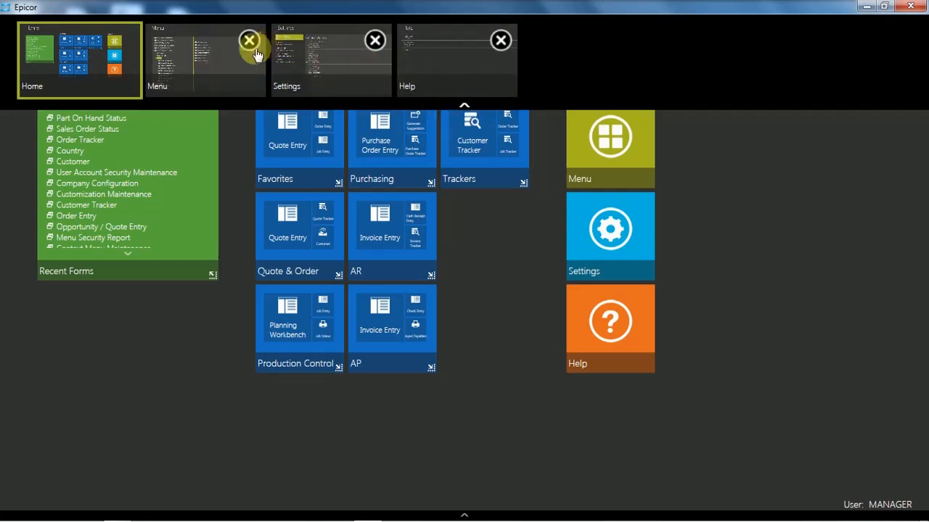
pyautogui.moveTo(257, 66)
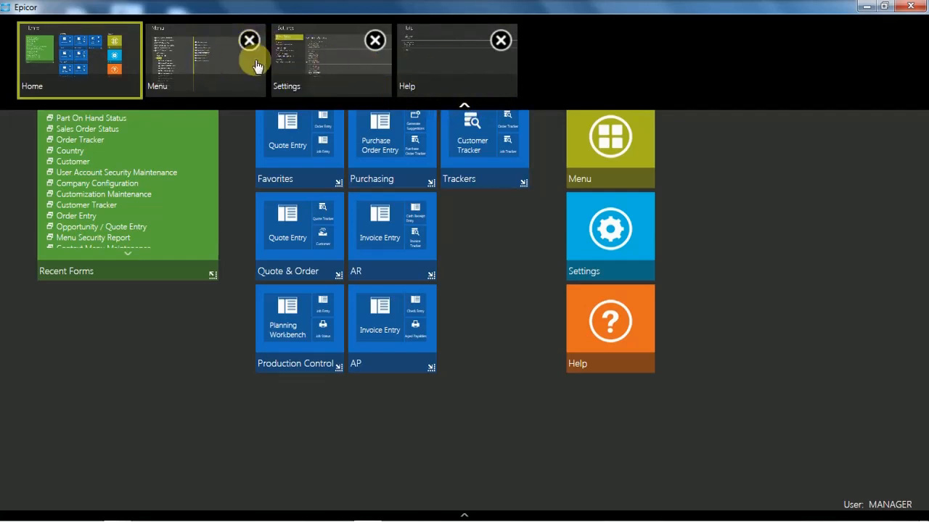
pyautogui.moveTo(322, 64)
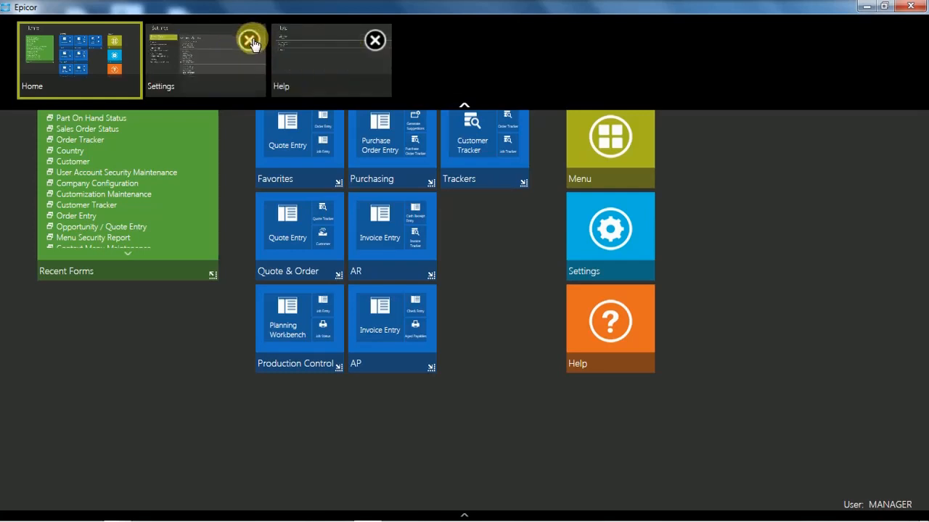
pyautogui.click(250, 41)
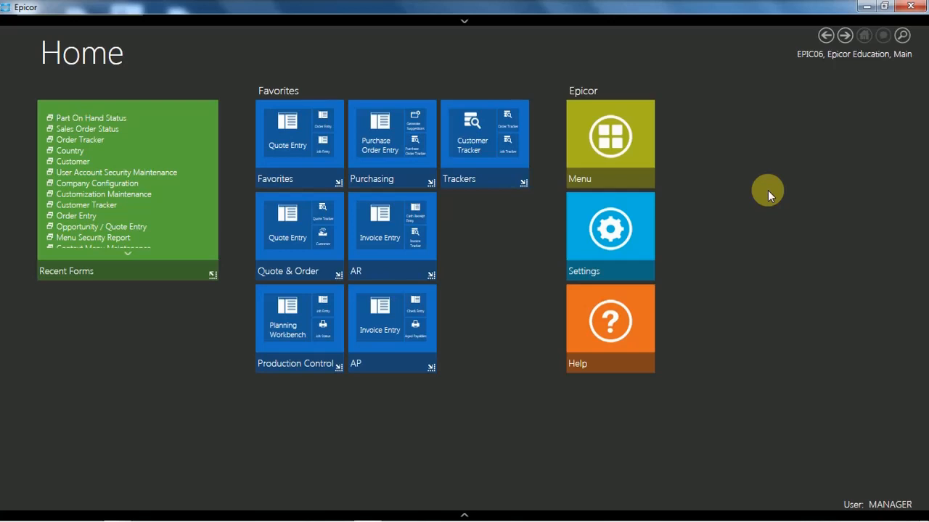
pyautogui.moveTo(904, 35)
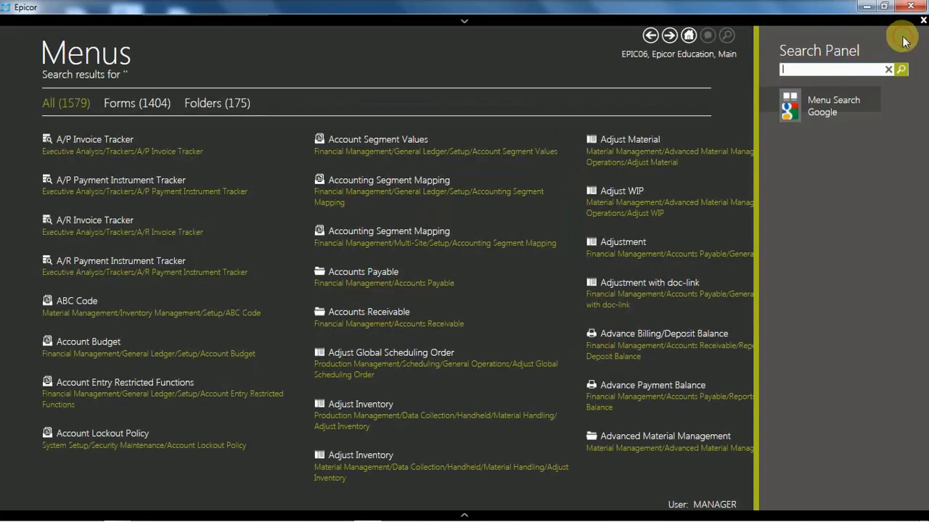
pyautogui.moveTo(827, 142)
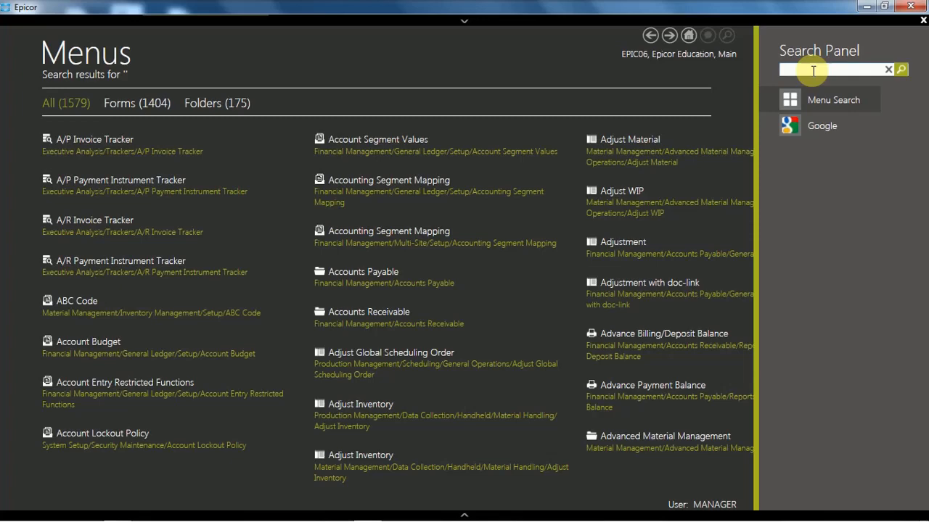
# - Run a menu search for 'customer', returning 40 results
pyautogui.write('customer')
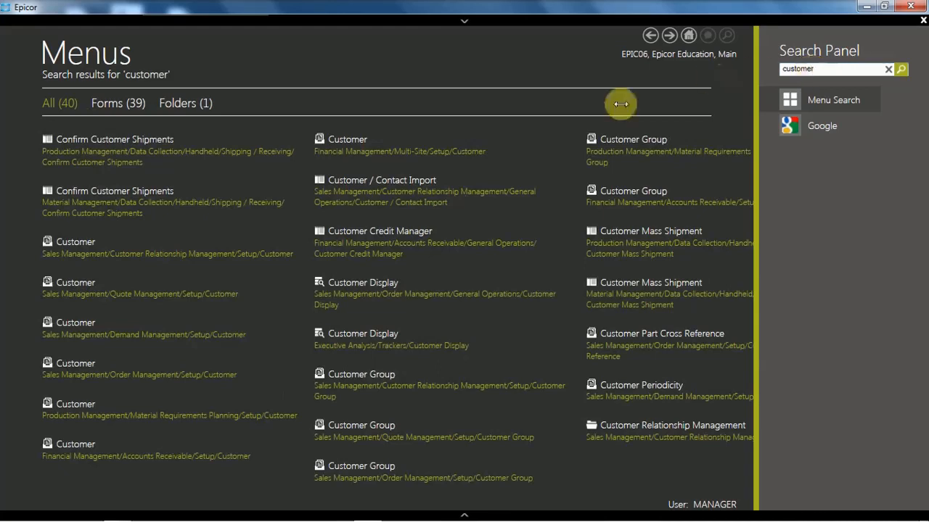
pyautogui.moveTo(365, 145)
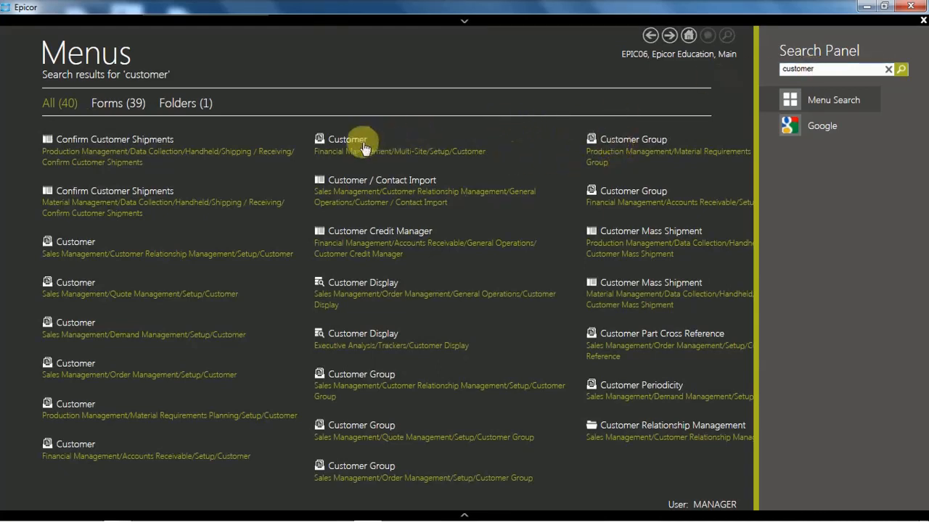
pyautogui.moveTo(335, 154)
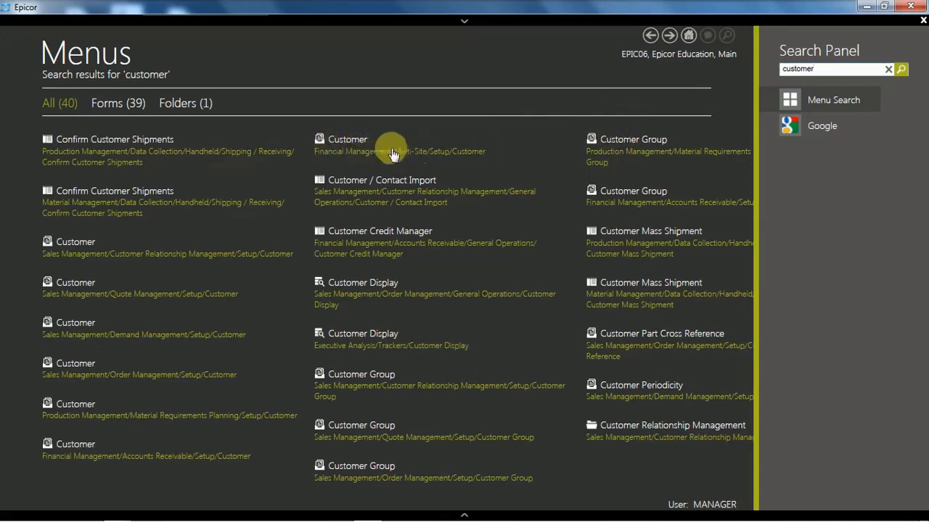
pyautogui.moveTo(456, 153)
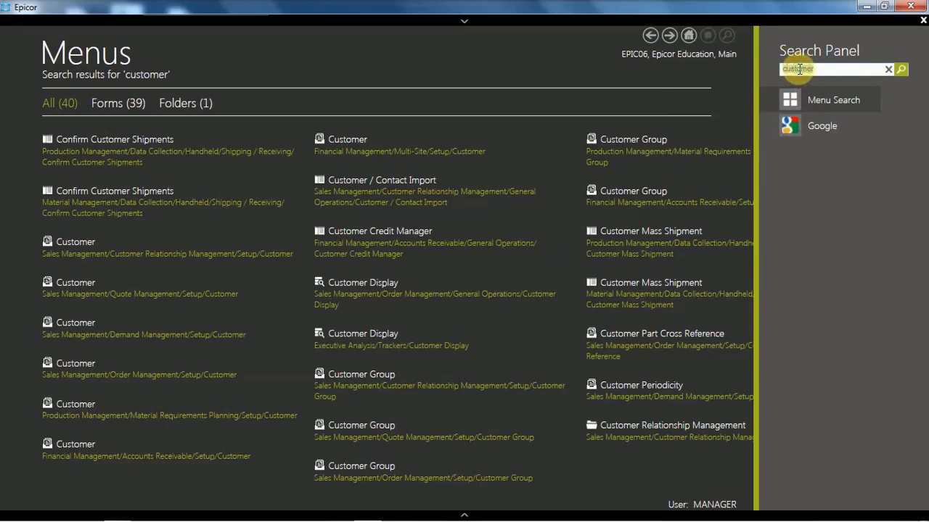
pyautogui.click(889, 70)
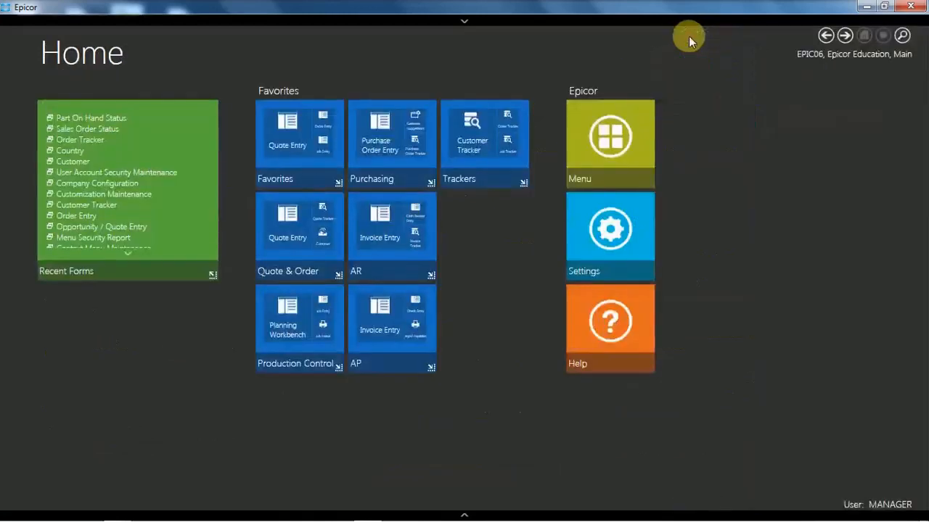
pyautogui.moveTo(435, 402)
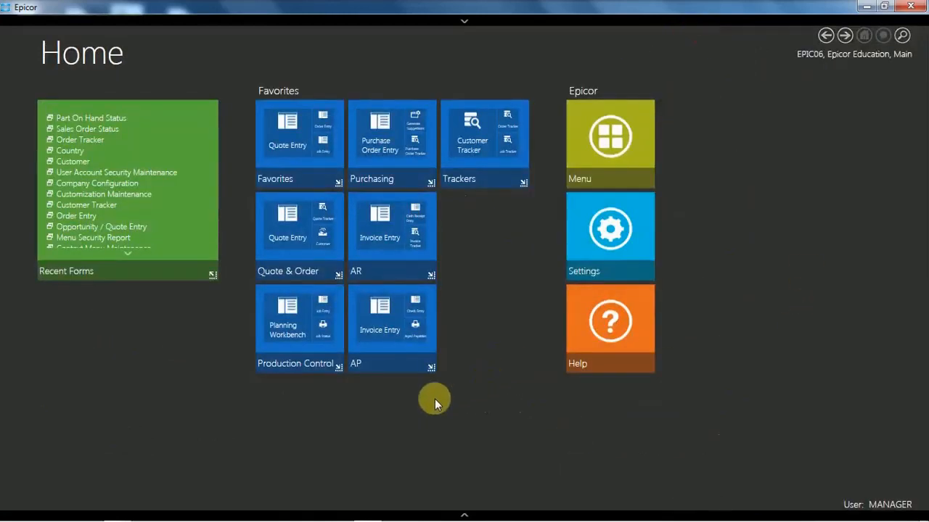
pyautogui.moveTo(334, 182)
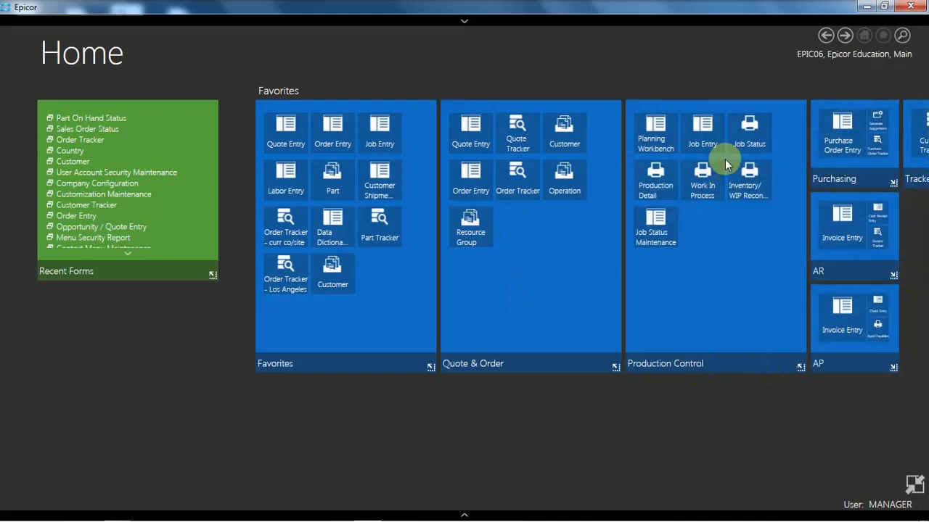
pyautogui.moveTo(765, 263)
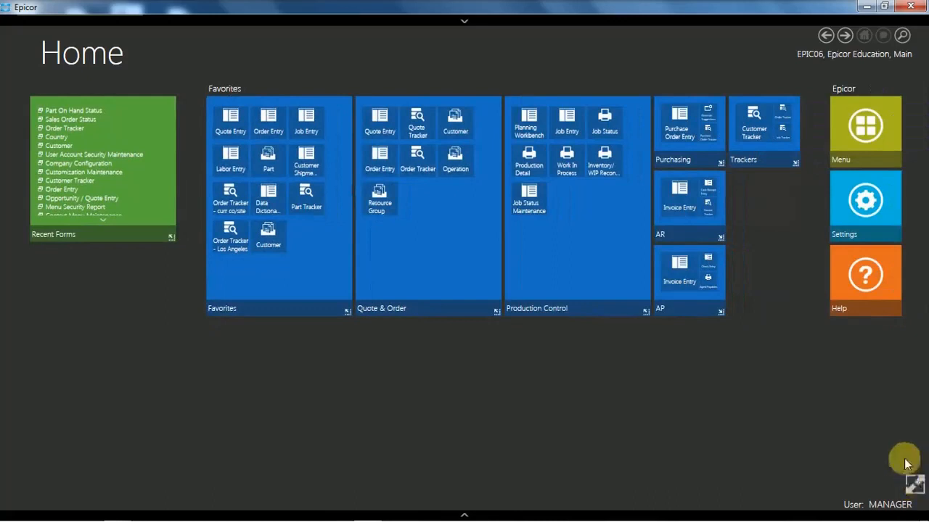
pyautogui.moveTo(677, 417)
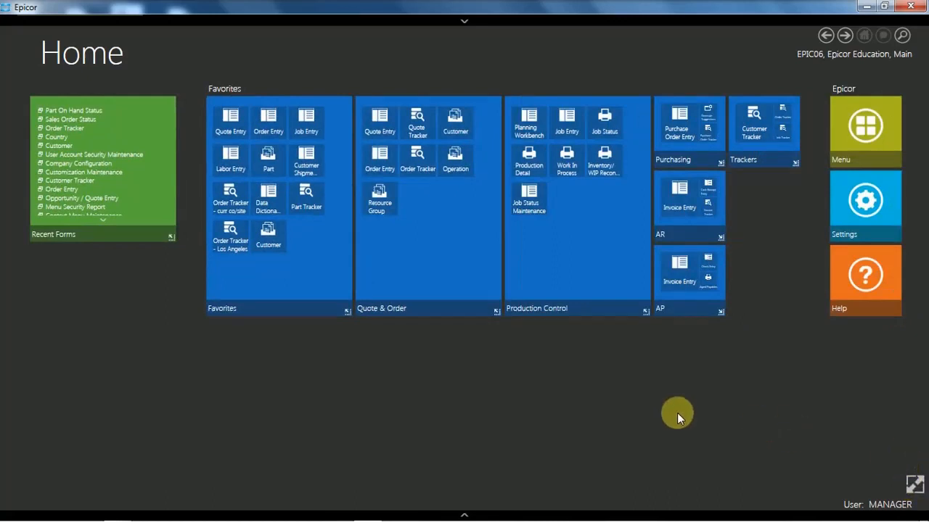
pyautogui.moveTo(464, 512)
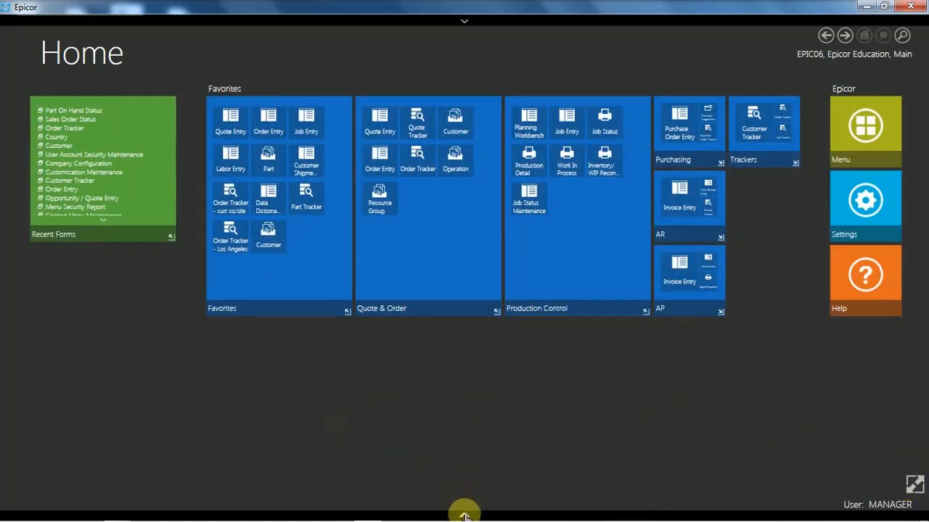
pyautogui.click(464, 515)
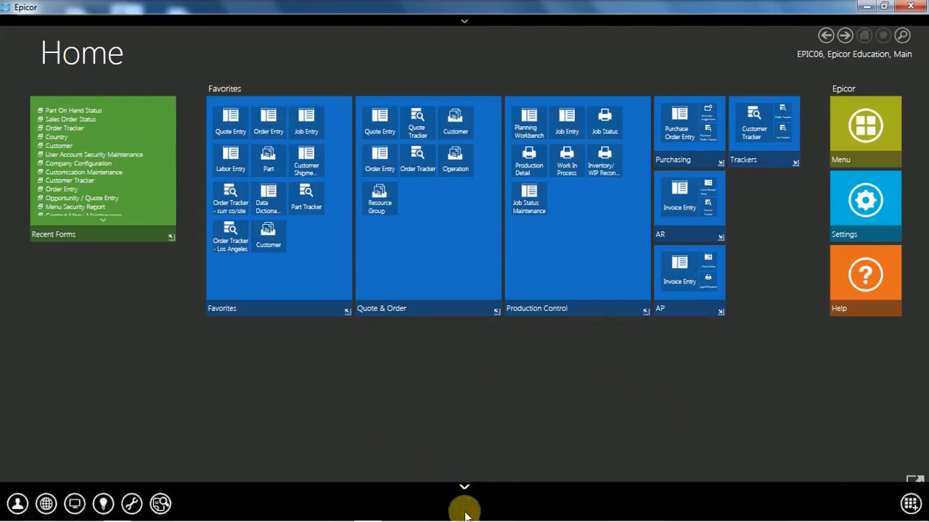
pyautogui.moveTo(161, 501)
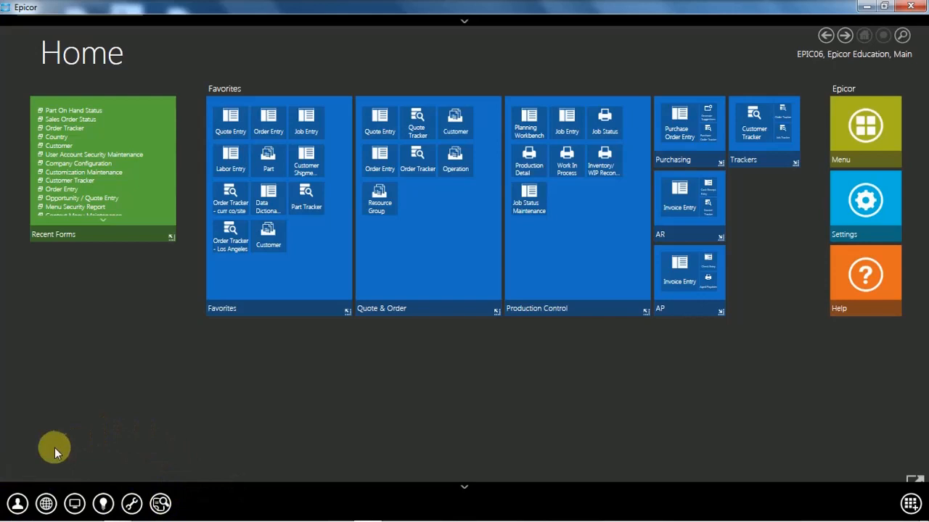
pyautogui.moveTo(16, 500)
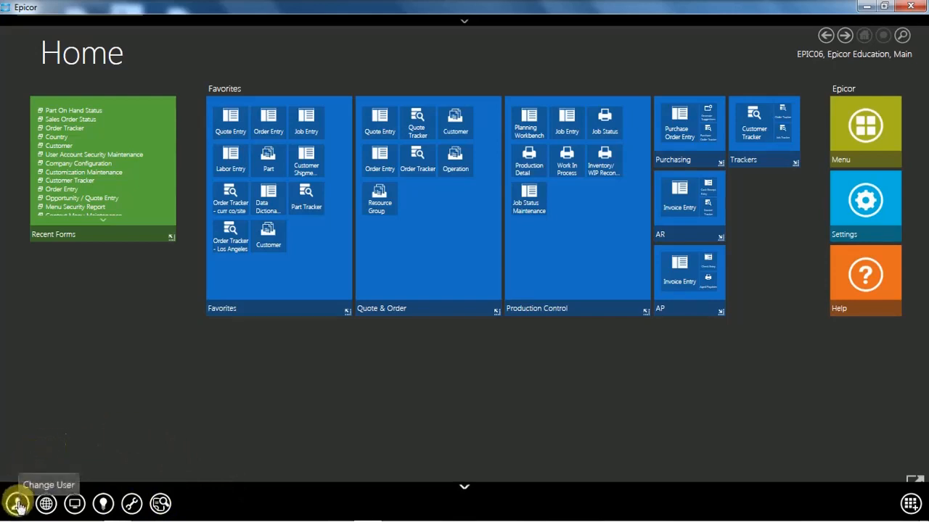
pyautogui.click(13, 500)
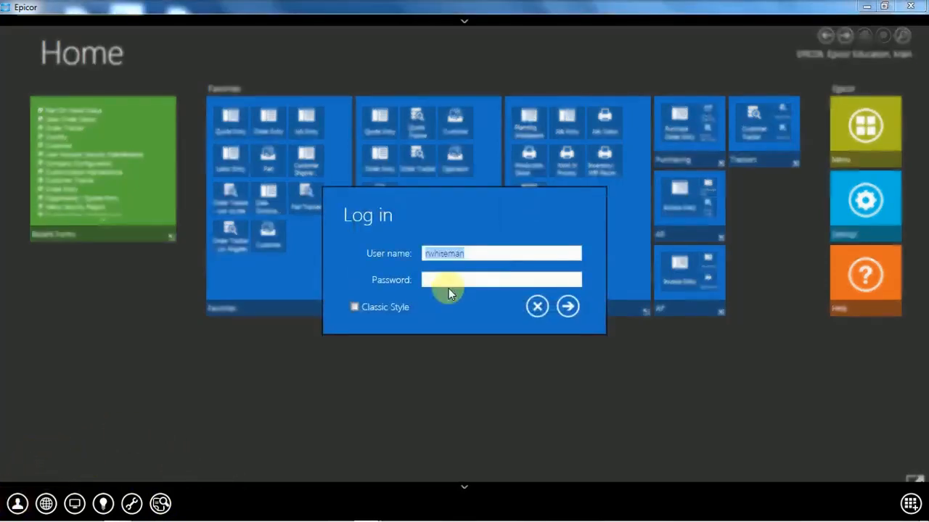
pyautogui.click(567, 306)
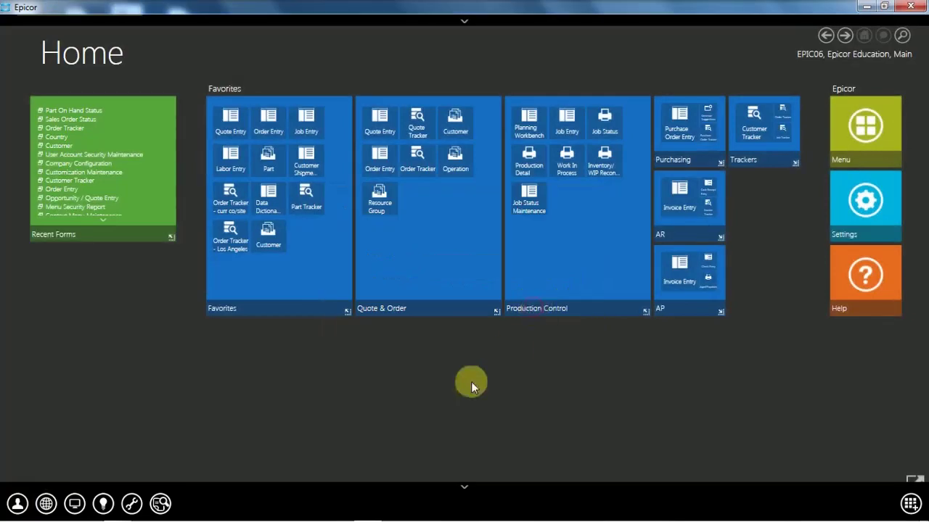
pyautogui.moveTo(47, 502)
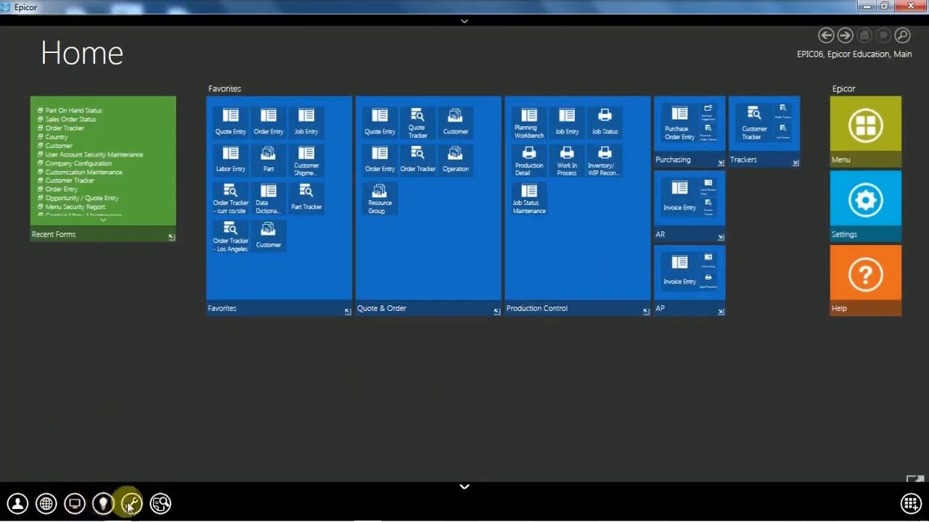
pyautogui.moveTo(161, 503)
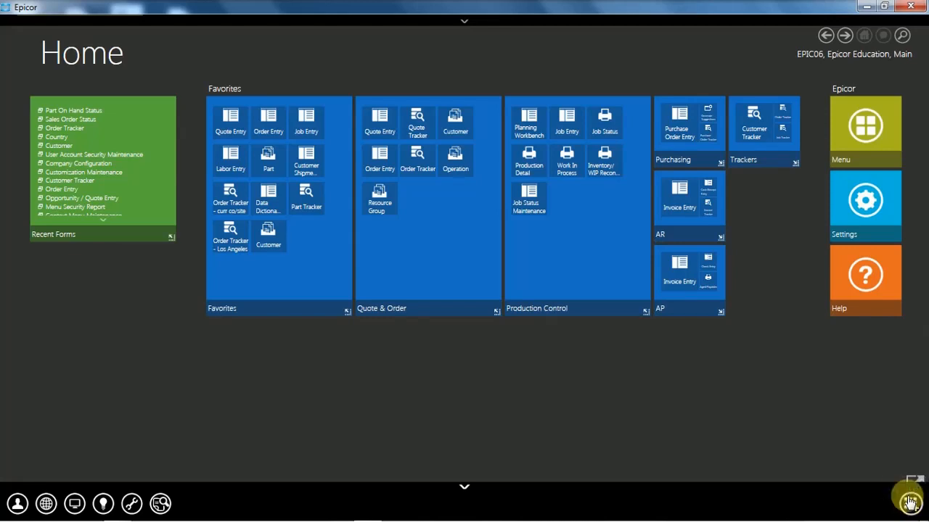
pyautogui.moveTo(627, 445)
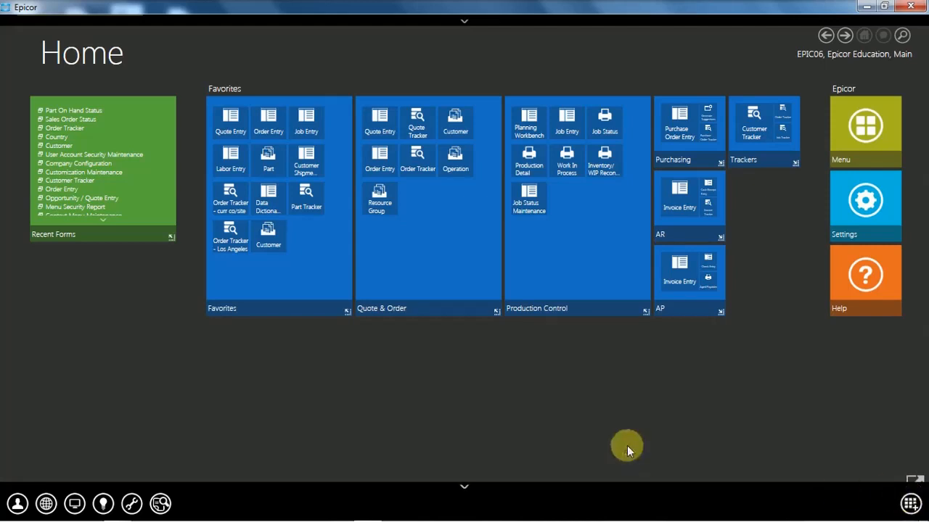
pyautogui.moveTo(475, 369)
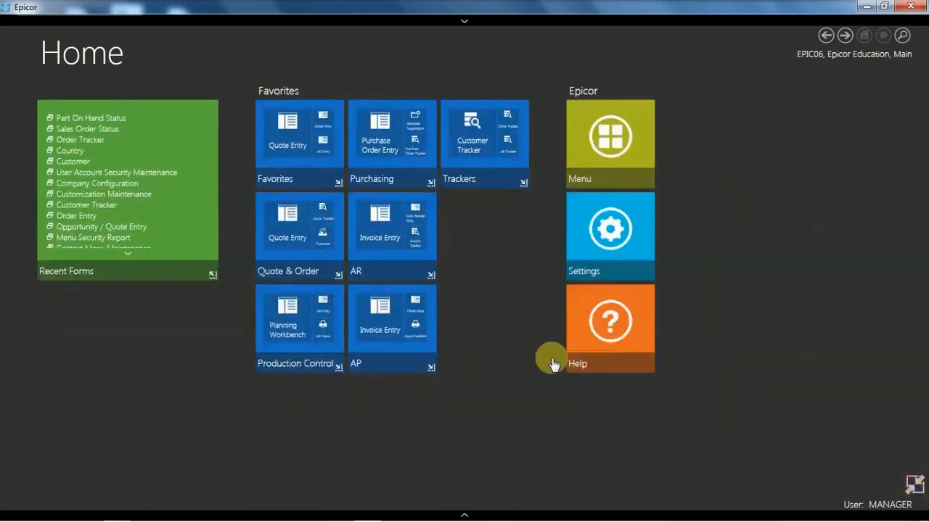
pyautogui.moveTo(466, 440)
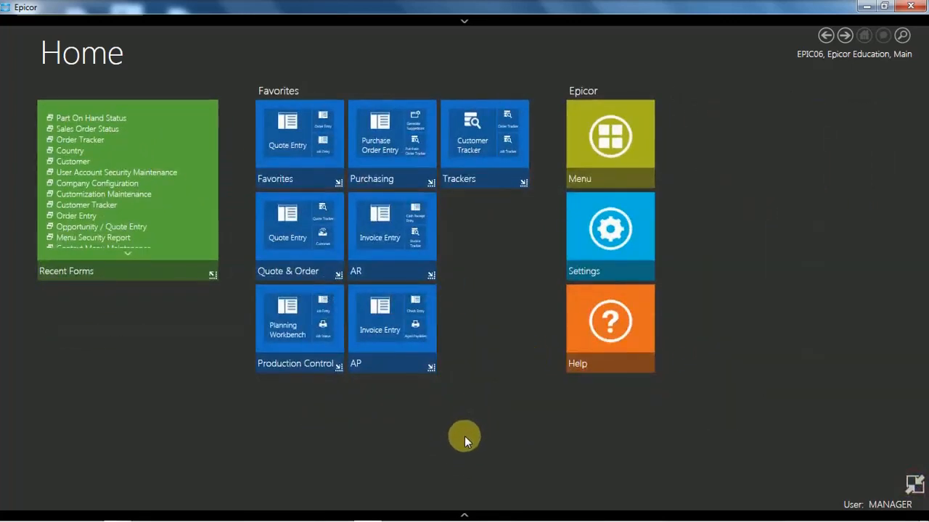
pyautogui.moveTo(407, 130)
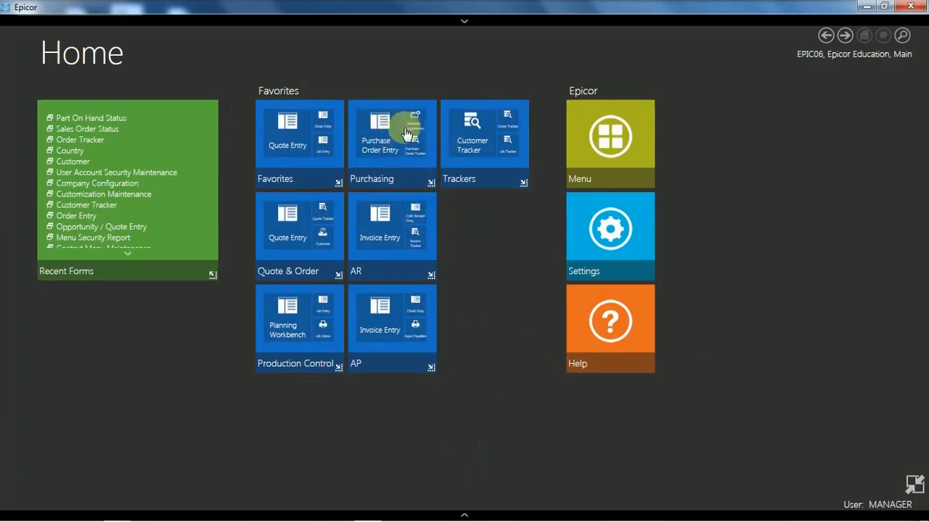
pyautogui.moveTo(379, 131)
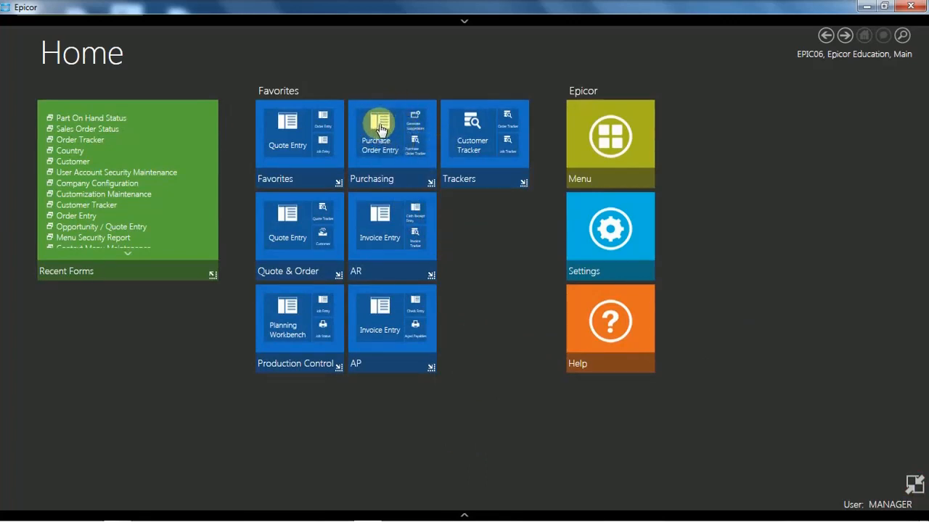
pyautogui.moveTo(430, 187)
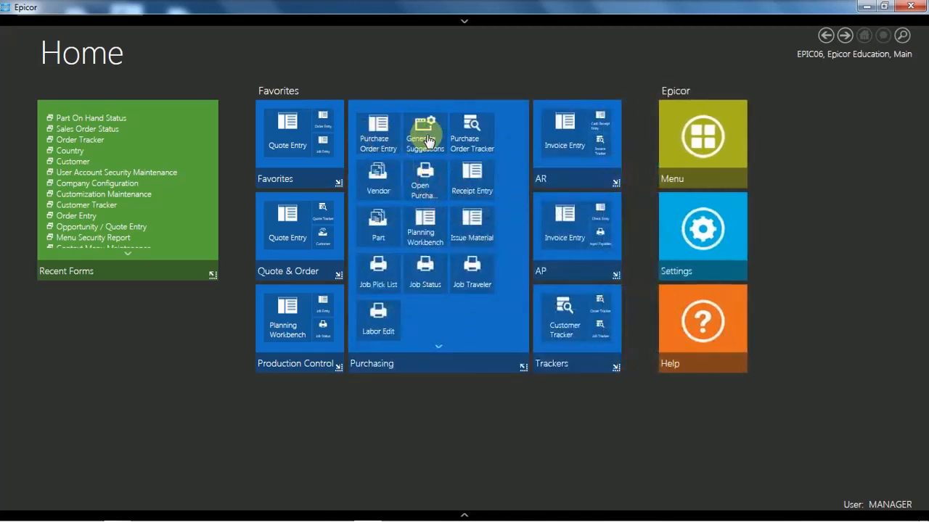
pyautogui.moveTo(430, 228)
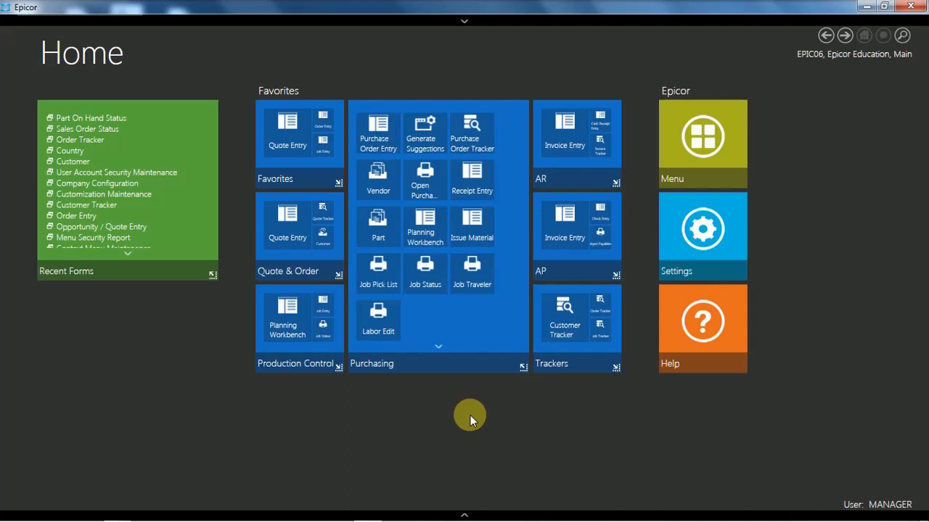
pyautogui.moveTo(702, 139)
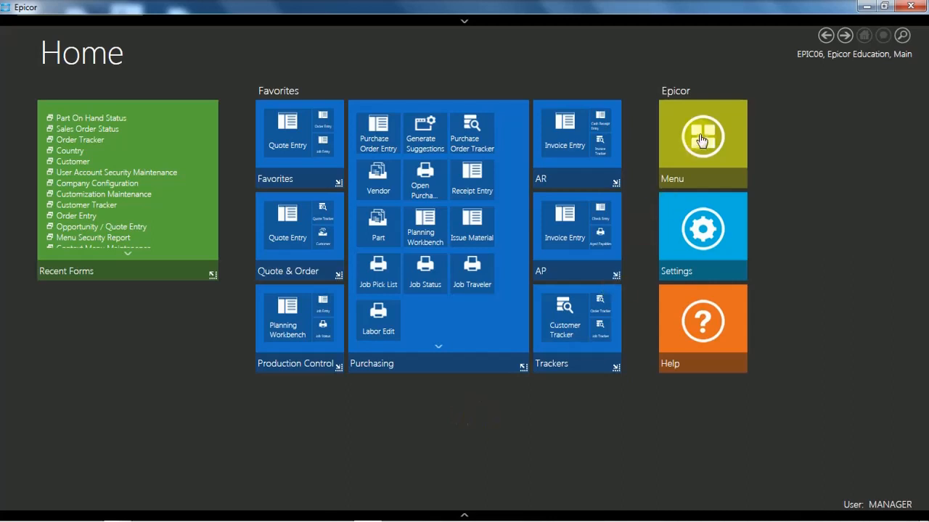
# - Open the Menu tile to show EPIC06's company tree with Main site modules
pyautogui.click(701, 138)
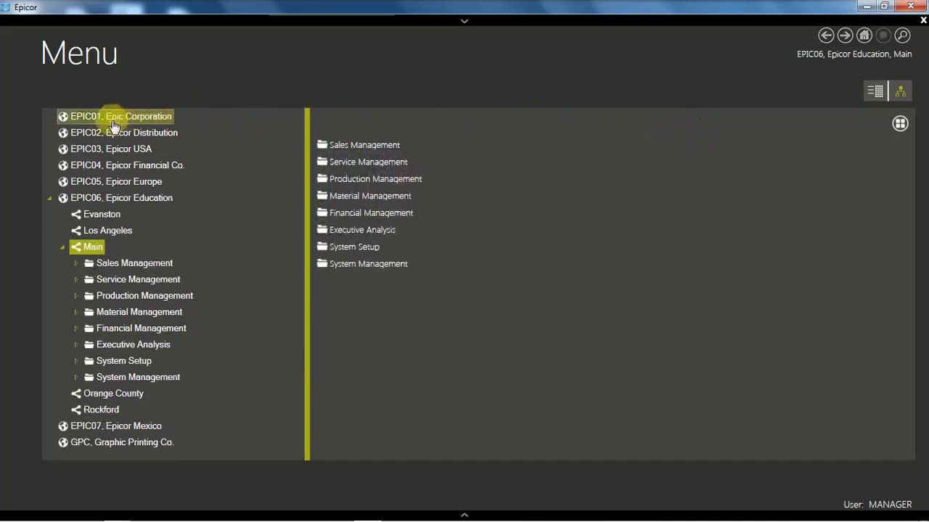
pyautogui.moveTo(136, 223)
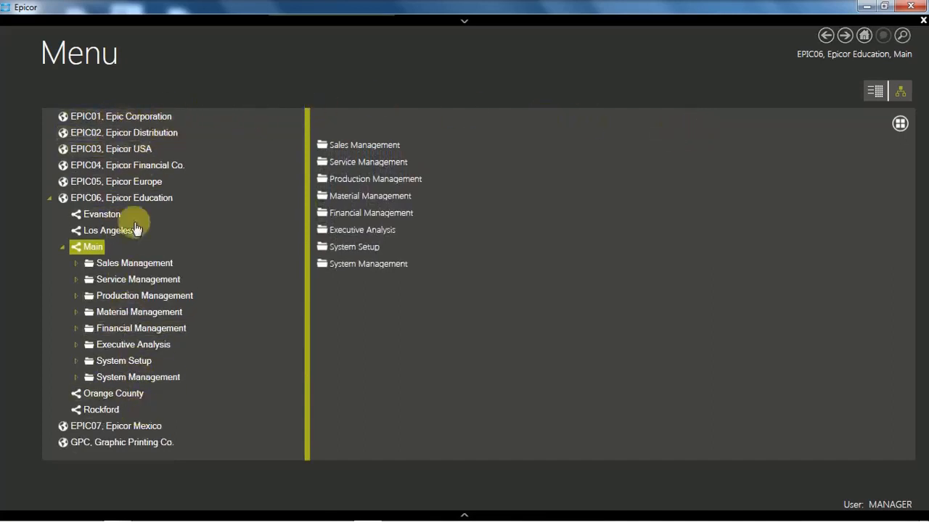
pyautogui.moveTo(537, 294)
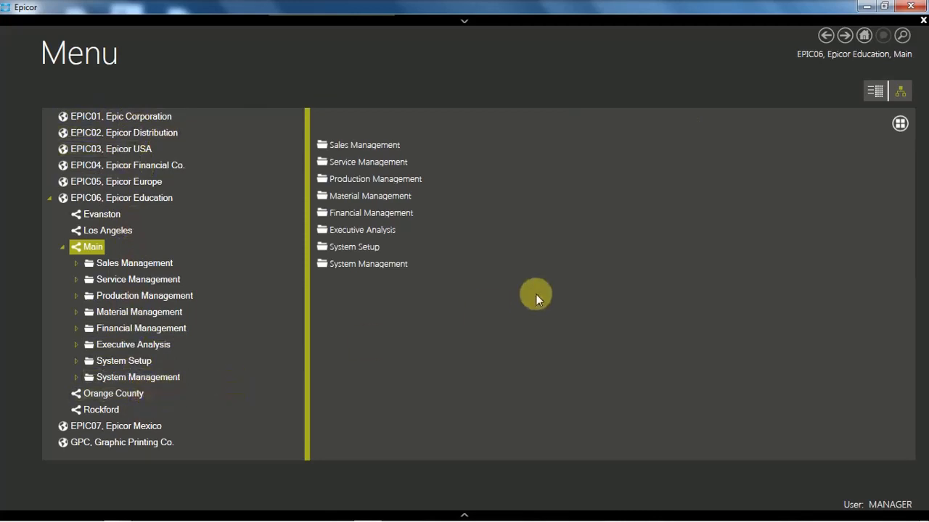
pyautogui.moveTo(662, 177)
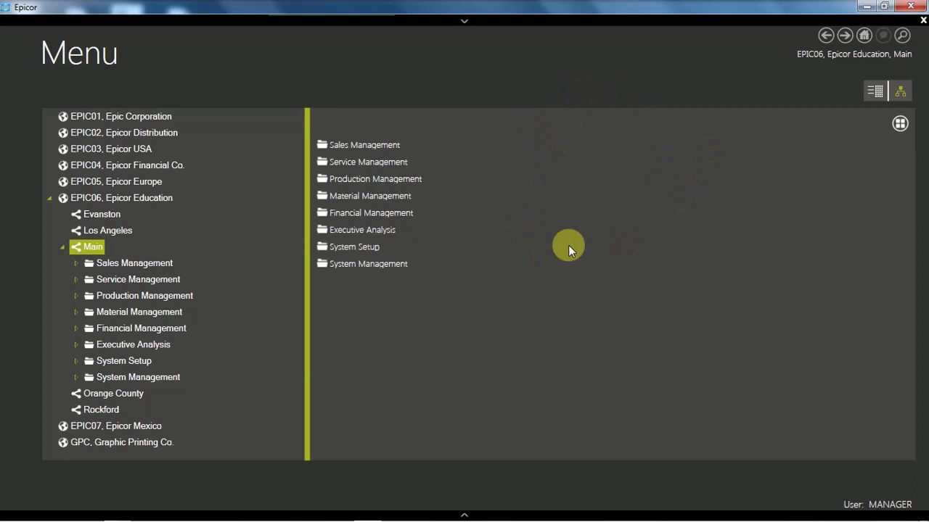
pyautogui.moveTo(859, 92)
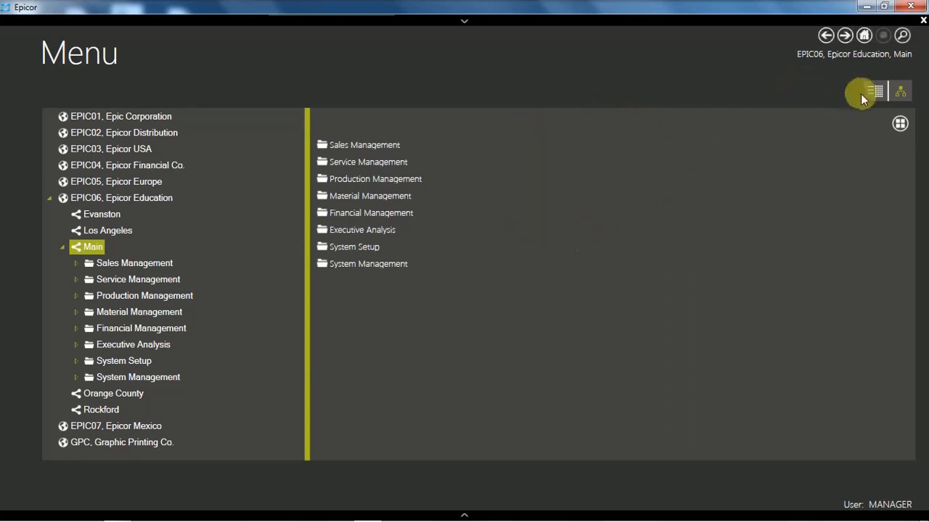
pyautogui.moveTo(871, 95)
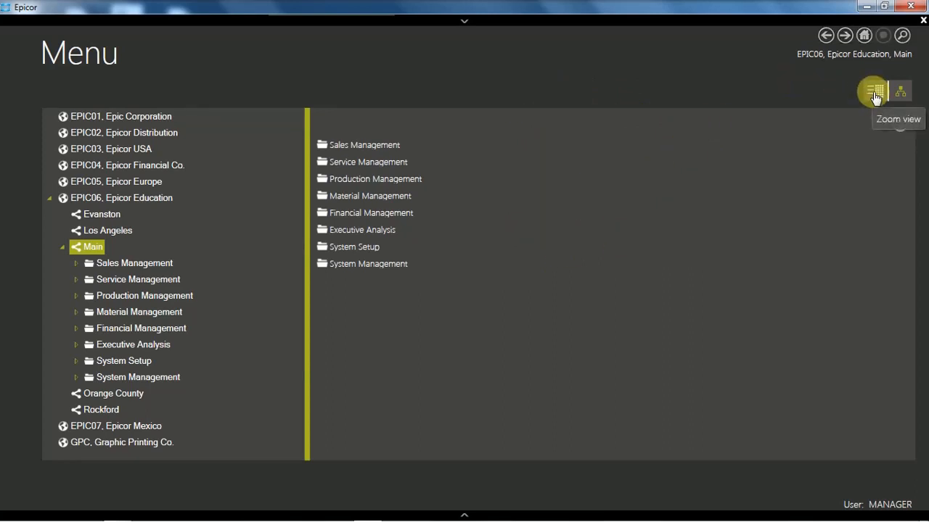
pyautogui.moveTo(900, 93)
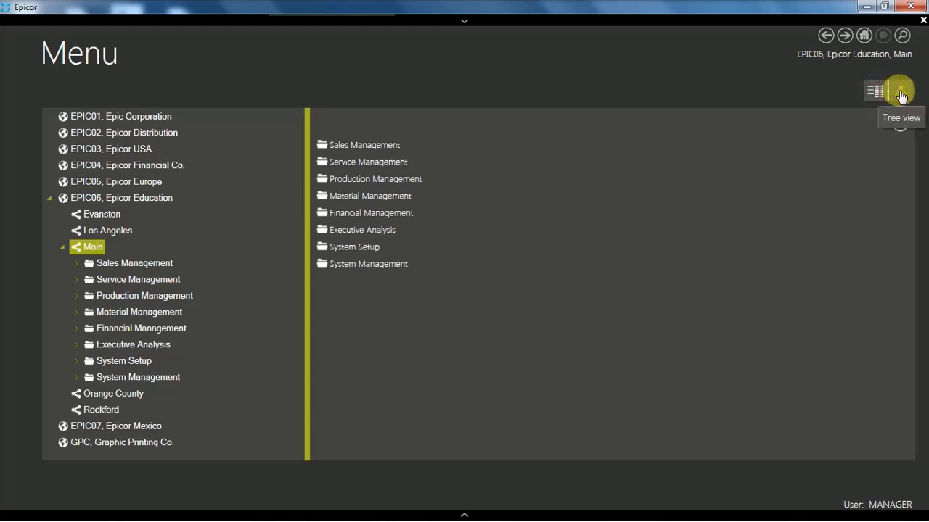
# - Switch to column view and drill into Production Management > Job Management > General Operations
pyautogui.click(900, 91)
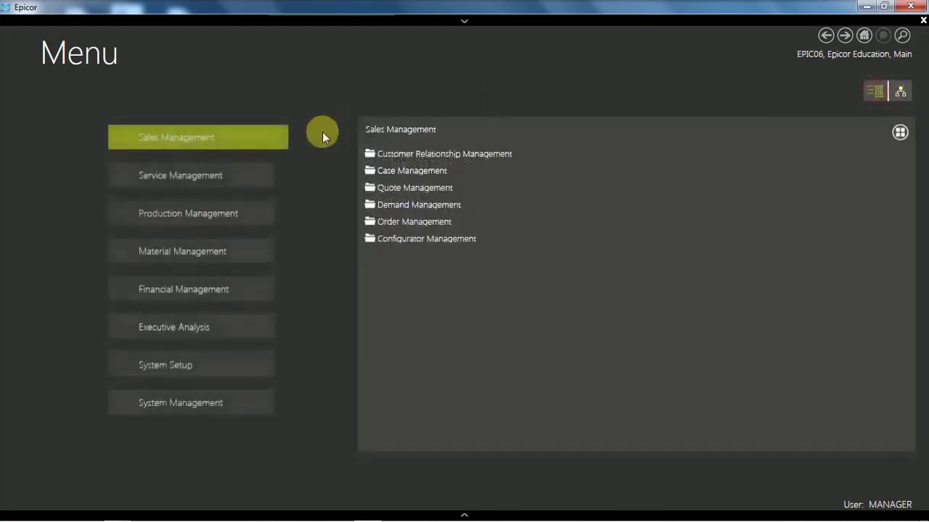
pyautogui.moveTo(191, 180)
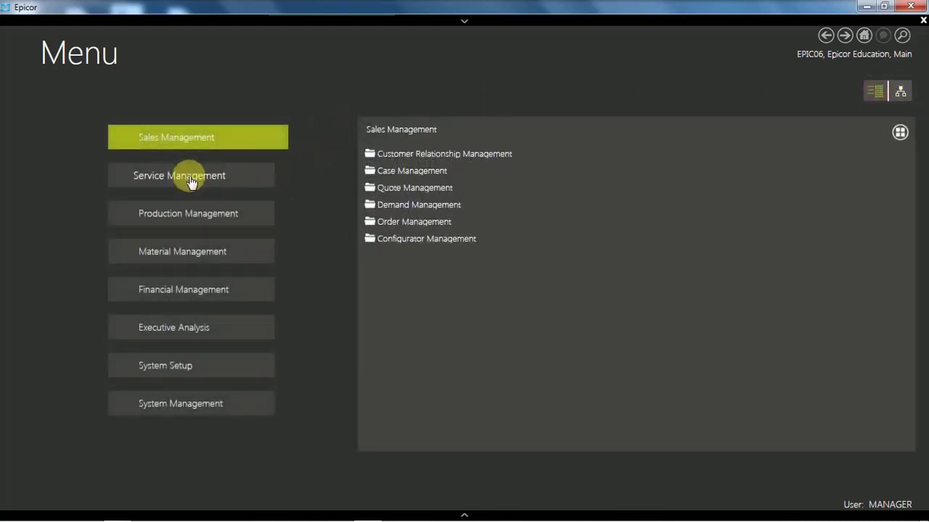
pyautogui.click(191, 175)
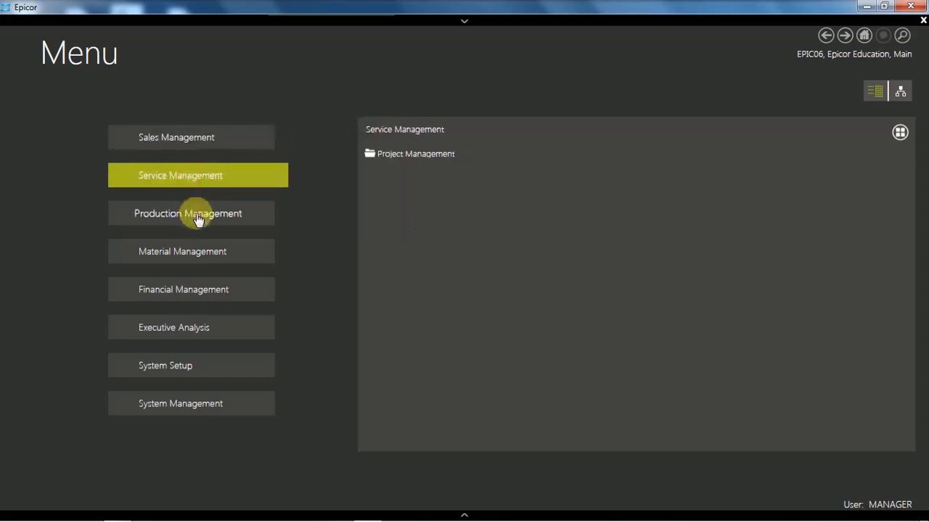
pyautogui.click(191, 213)
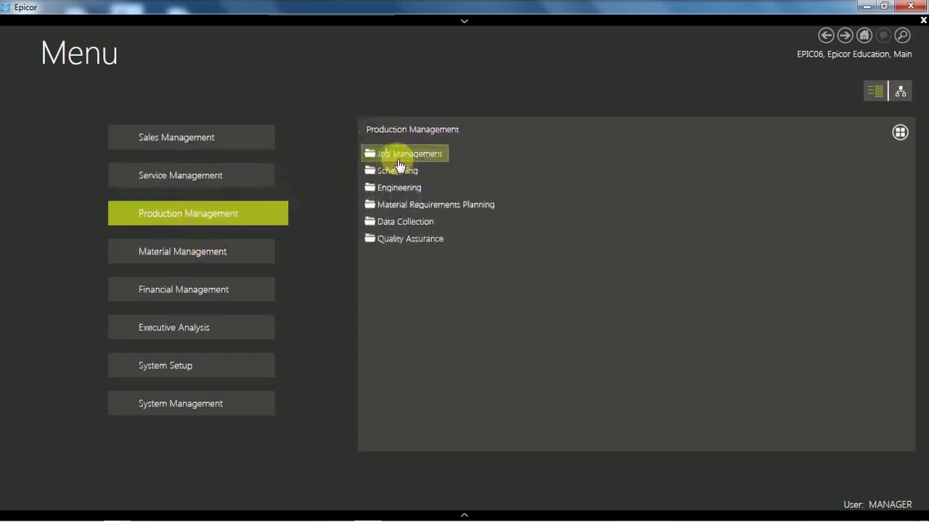
pyautogui.click(403, 154)
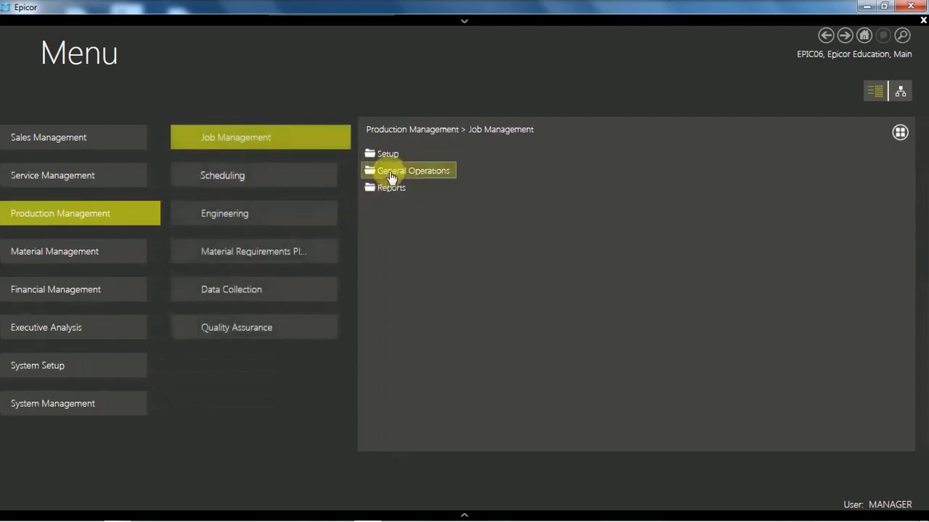
pyautogui.click(409, 171)
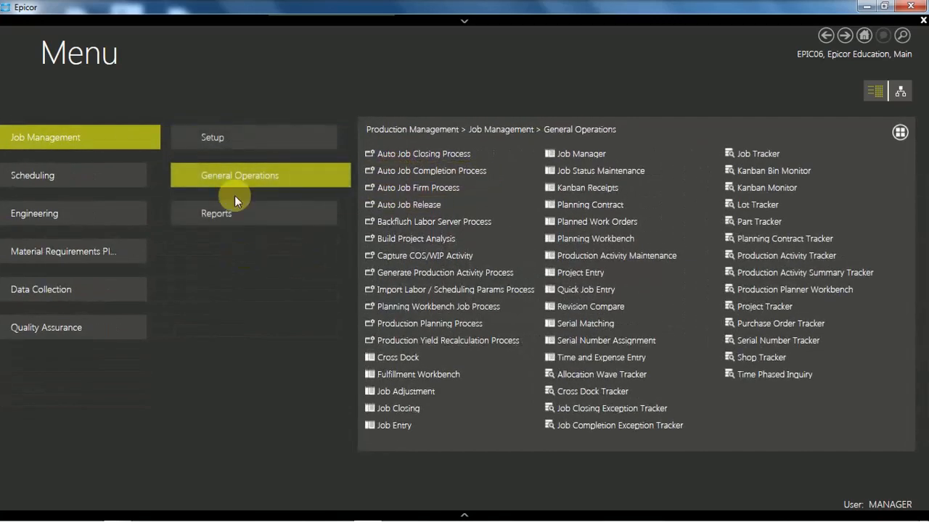
pyautogui.moveTo(223, 320)
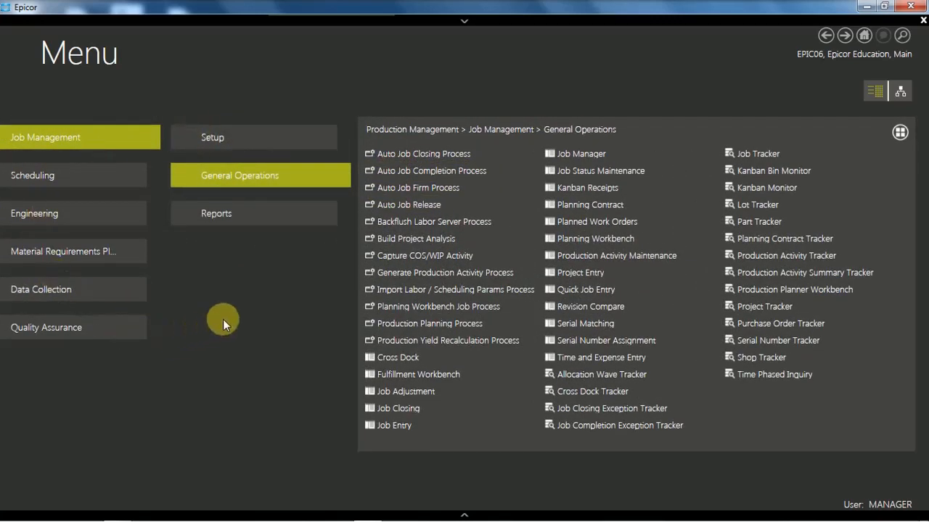
pyautogui.moveTo(247, 301)
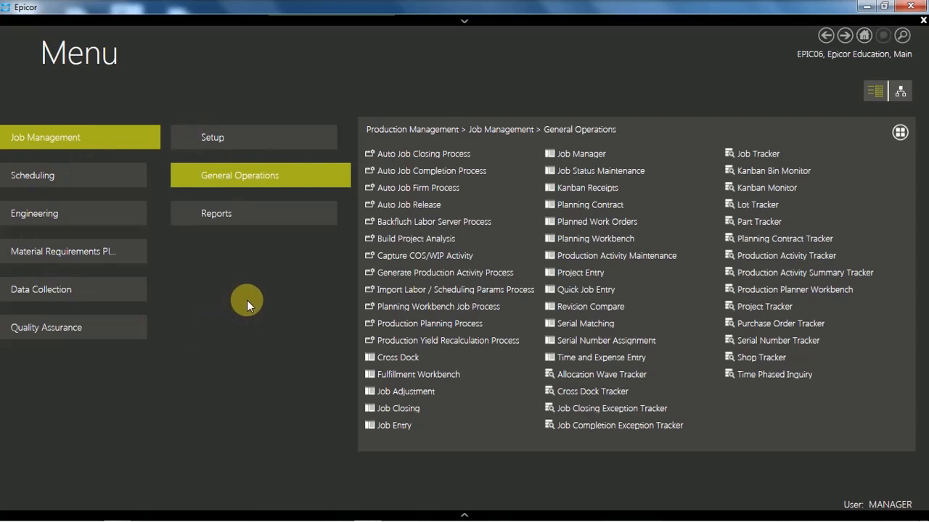
pyautogui.moveTo(900, 91)
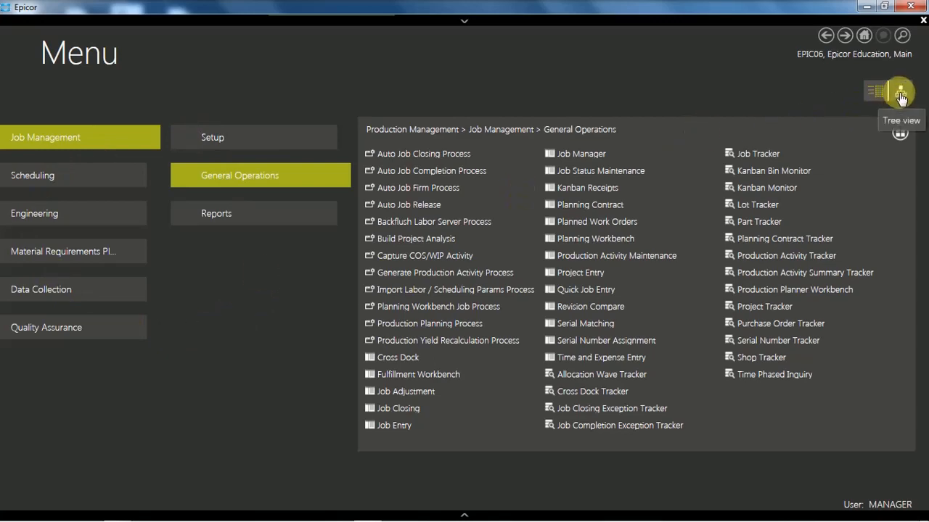
# - Switch the Menu back to the company folder tree layout
pyautogui.click(896, 90)
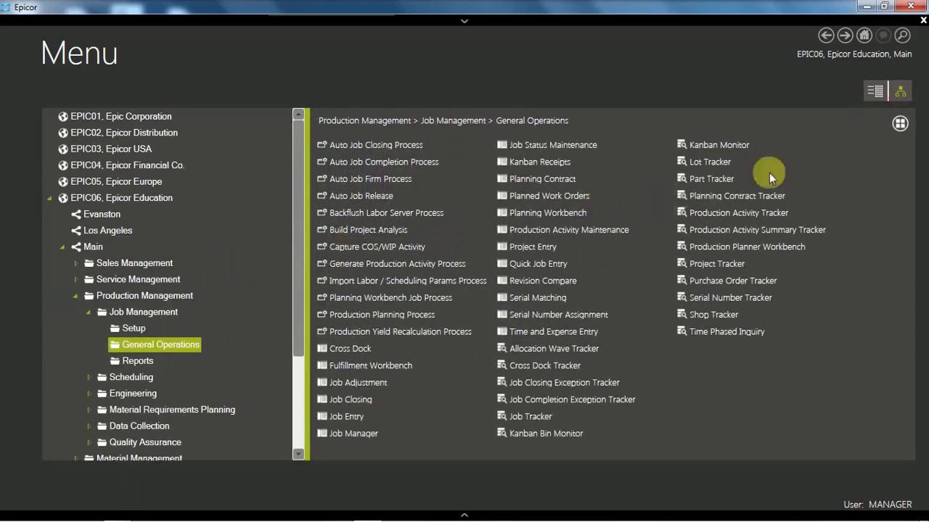
pyautogui.moveTo(899, 124)
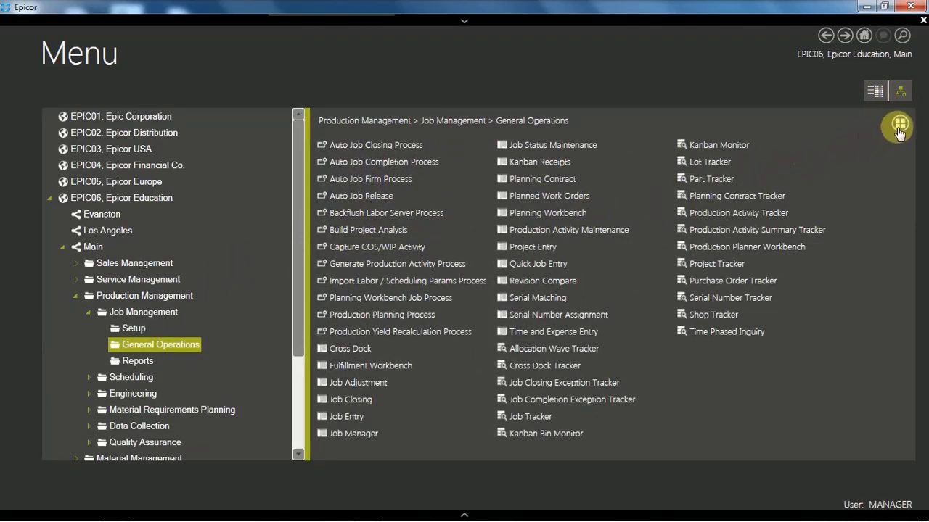
pyautogui.click(864, 88)
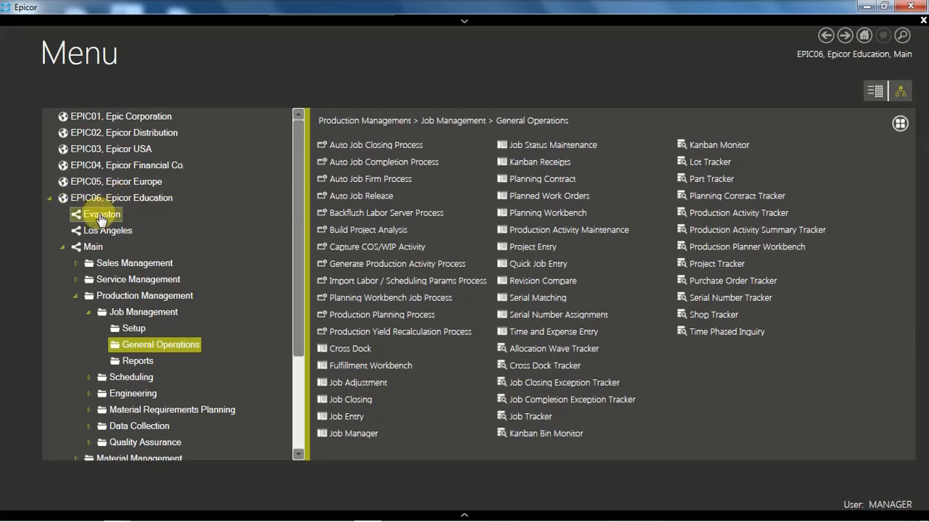
pyautogui.moveTo(91, 247)
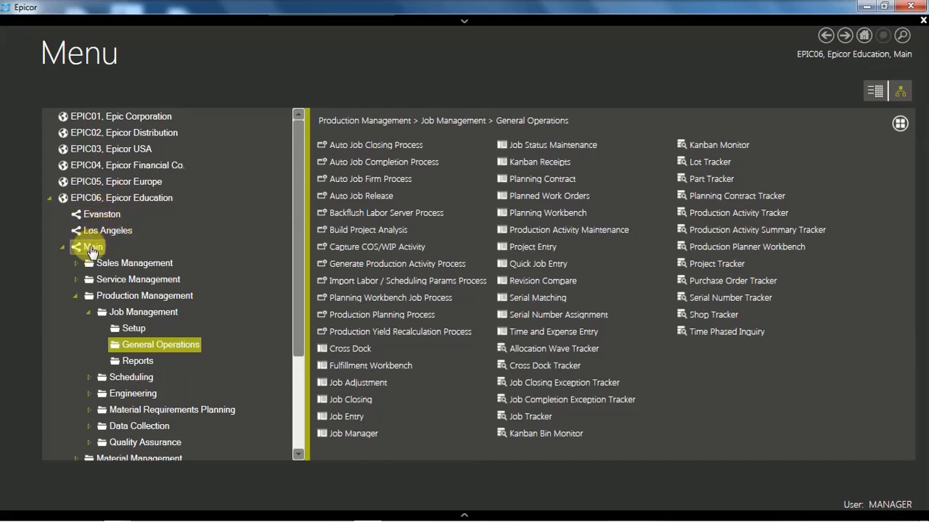
pyautogui.moveTo(92, 254)
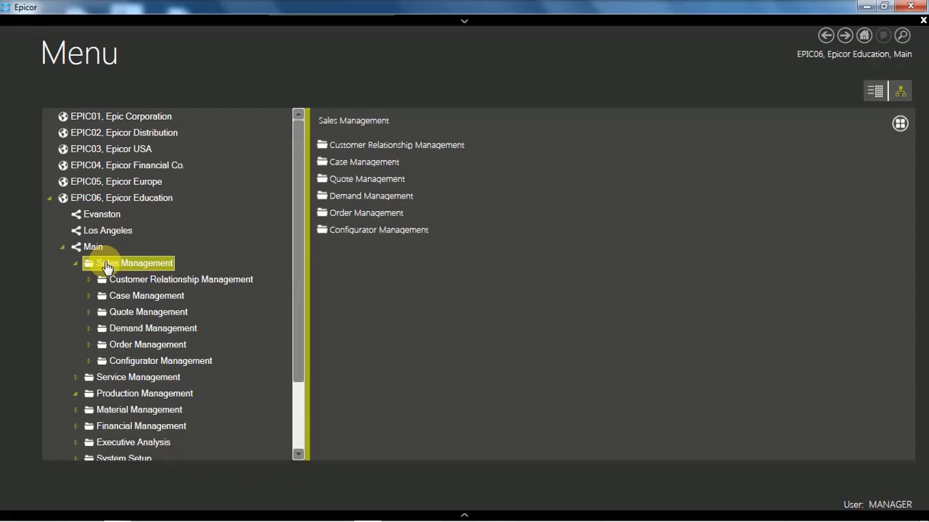
pyautogui.moveTo(113, 260)
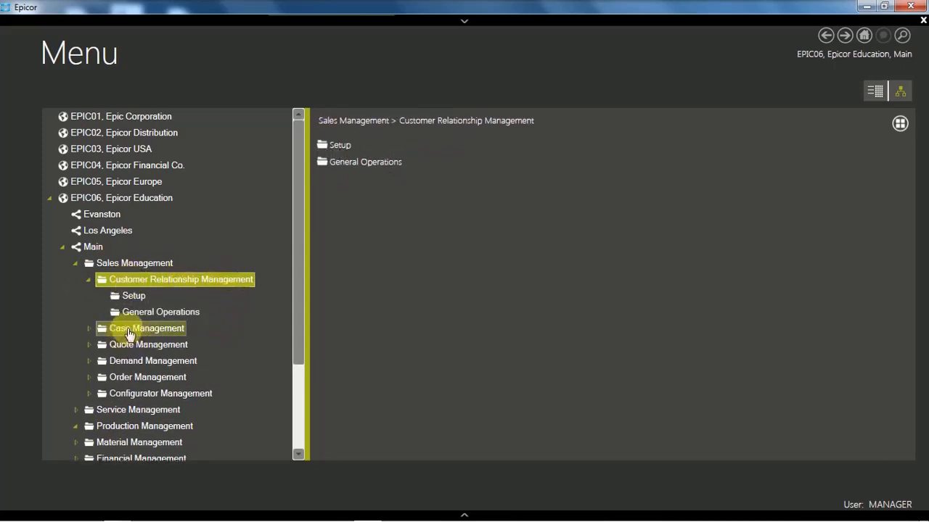
pyautogui.moveTo(135, 347)
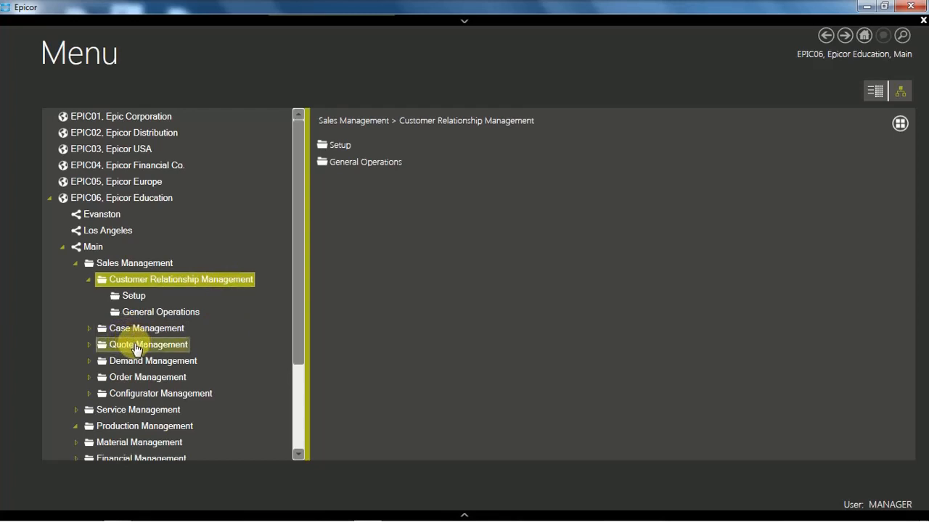
pyautogui.moveTo(117, 299)
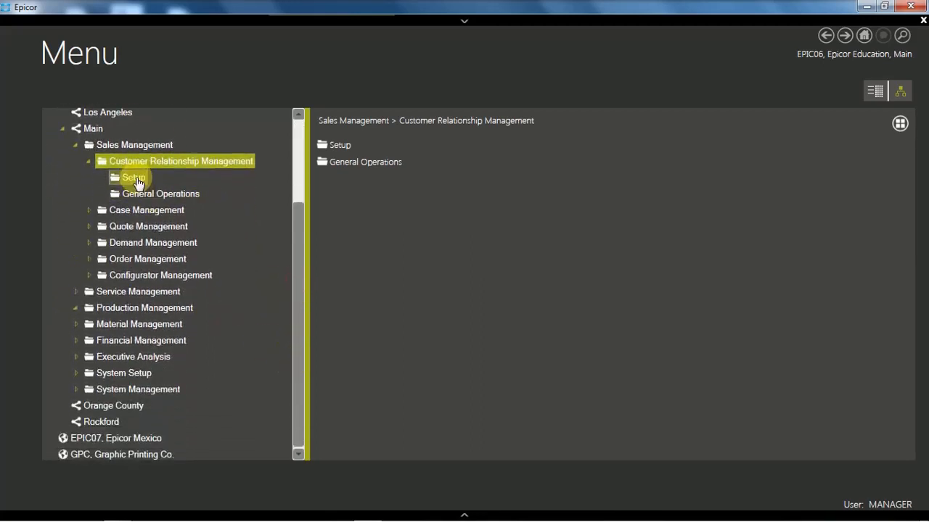
pyautogui.moveTo(93, 264)
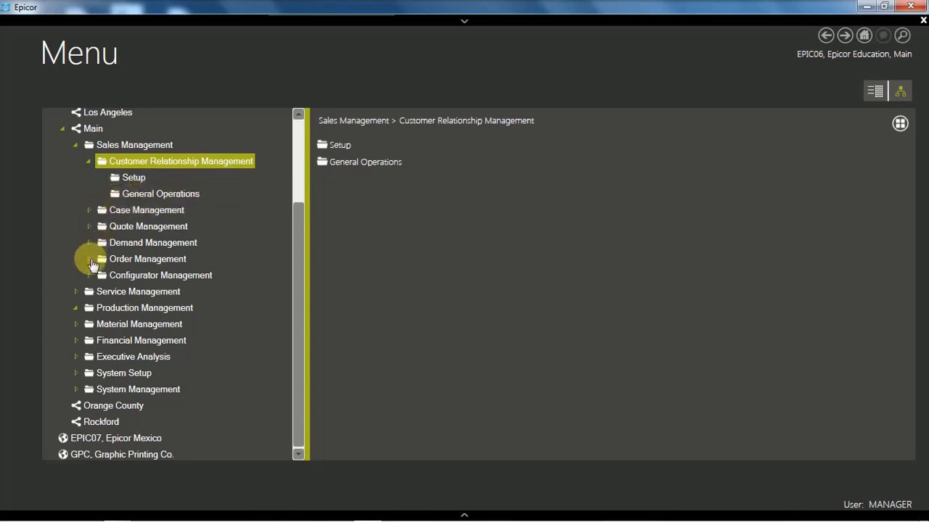
# - Expand the Order Management folder under Sales Management in the menu tree
pyautogui.click(89, 259)
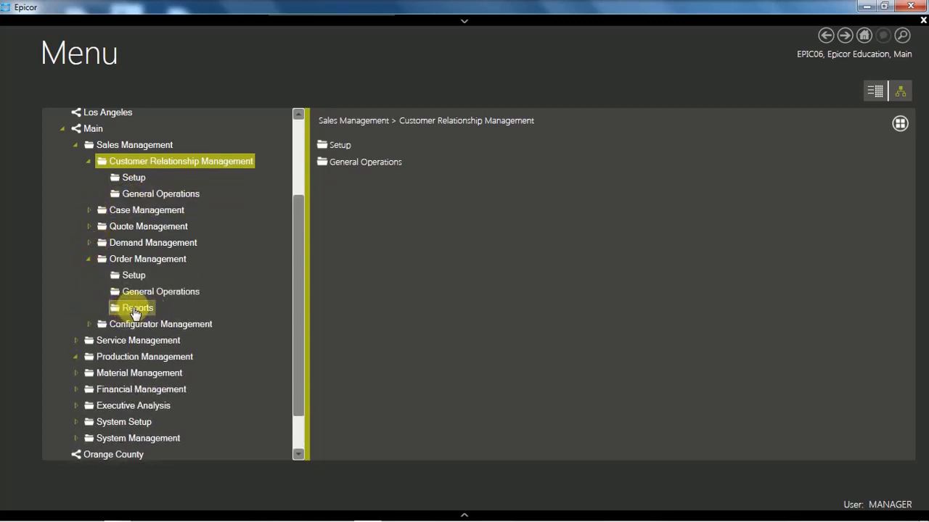
pyautogui.moveTo(225, 207)
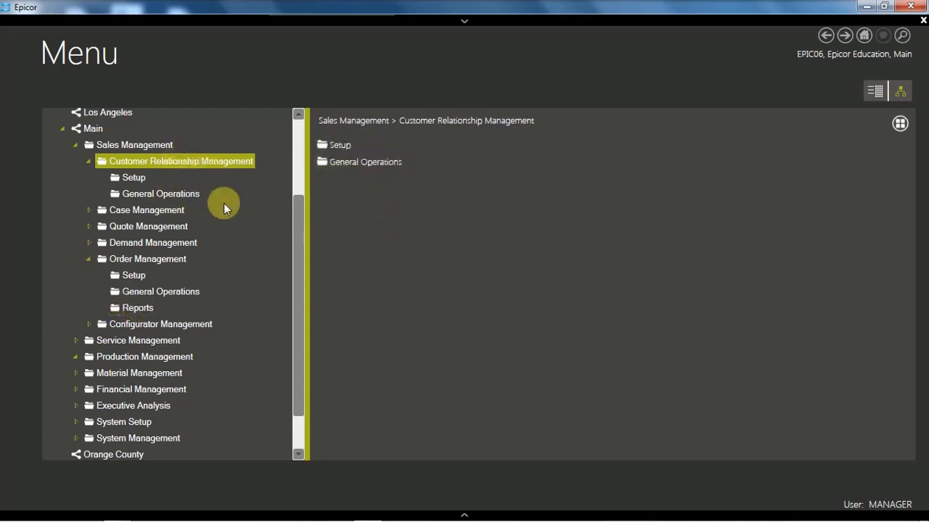
# - List CRM Setup programs, then open and close Customer Group Maintenance
pyautogui.click(134, 177)
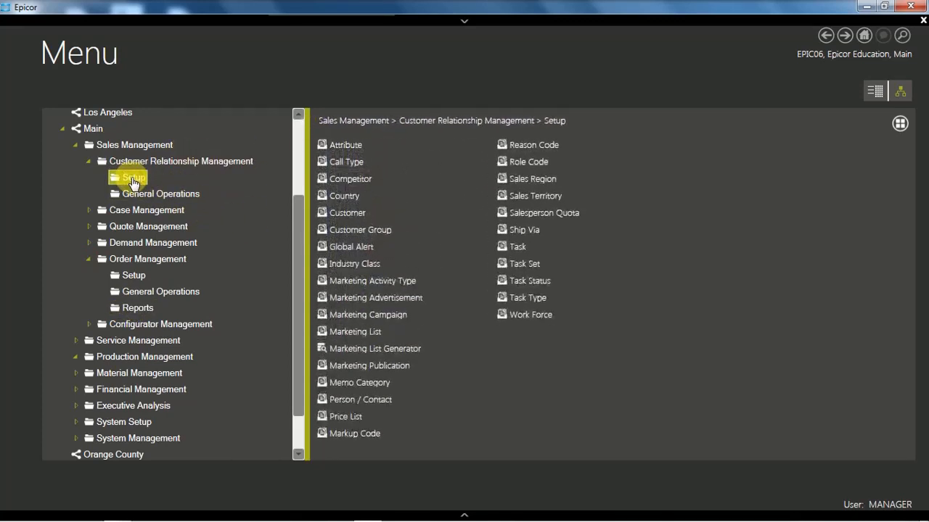
pyautogui.moveTo(548, 168)
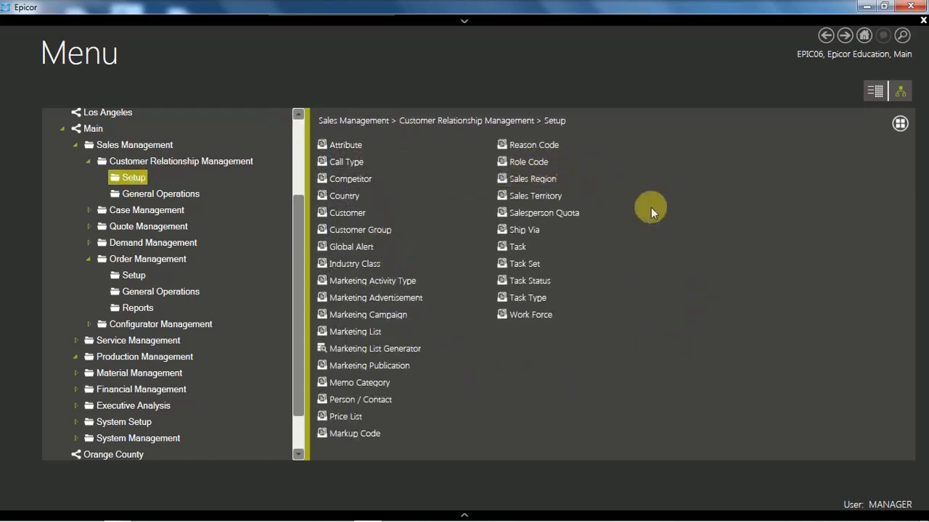
pyautogui.moveTo(673, 255)
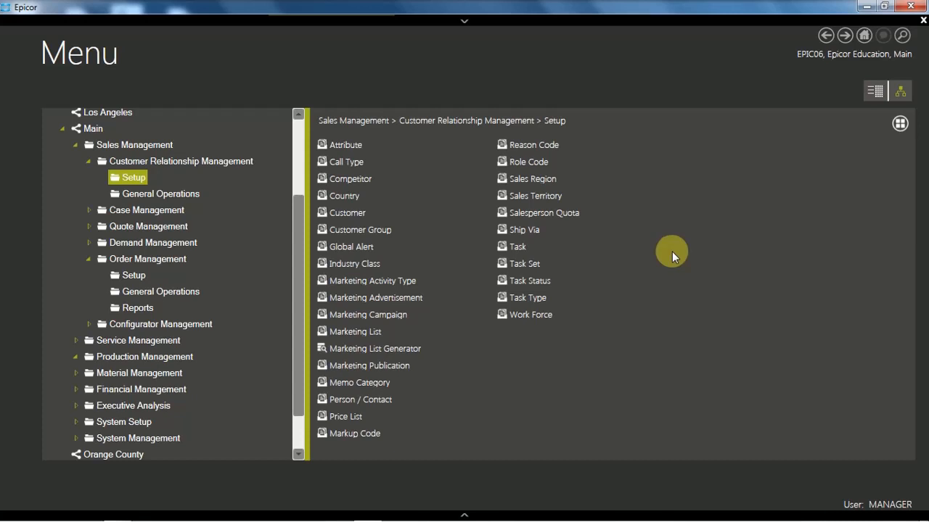
pyautogui.moveTo(358, 281)
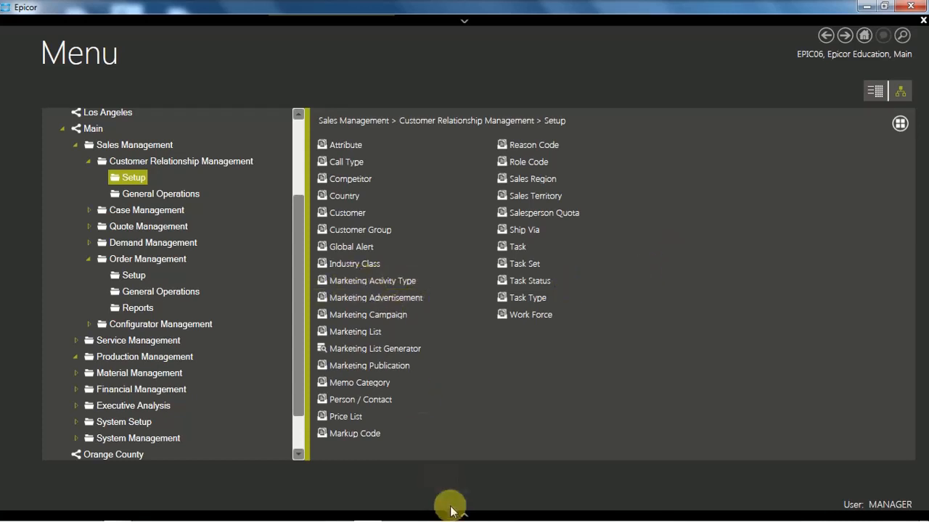
pyautogui.moveTo(473, 501)
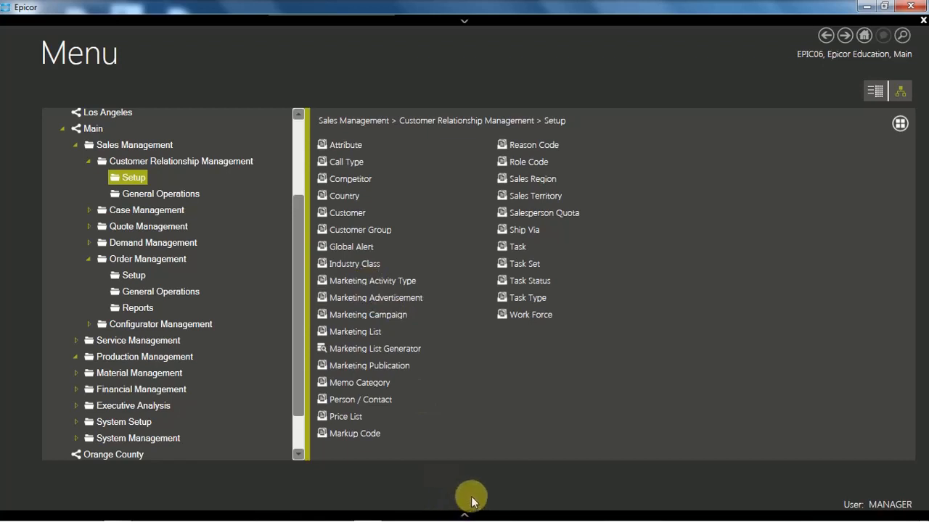
pyautogui.moveTo(327, 501)
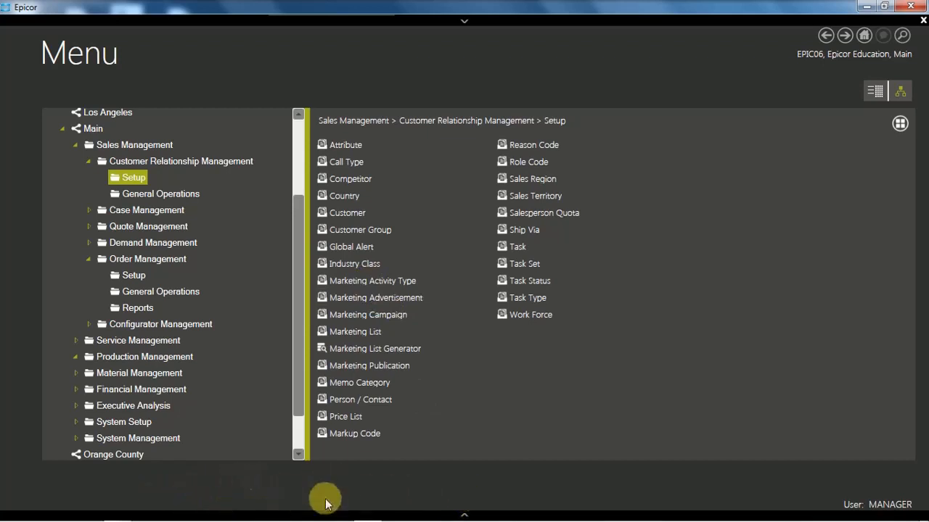
pyautogui.moveTo(357, 233)
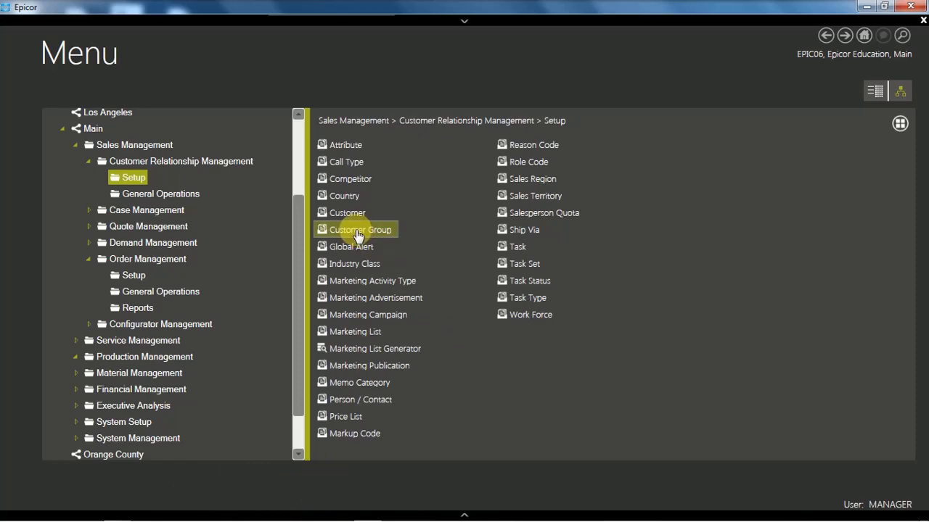
pyautogui.doubleClick(360, 229)
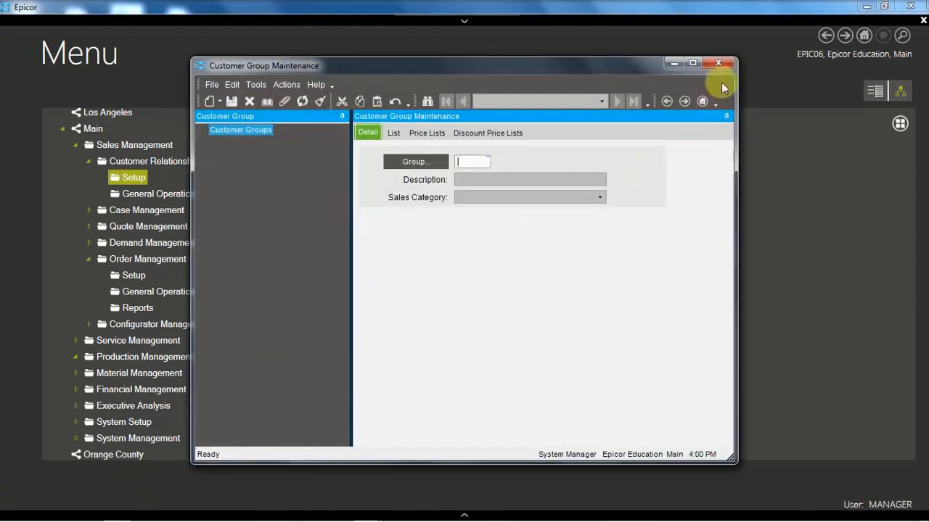
pyautogui.moveTo(718, 64)
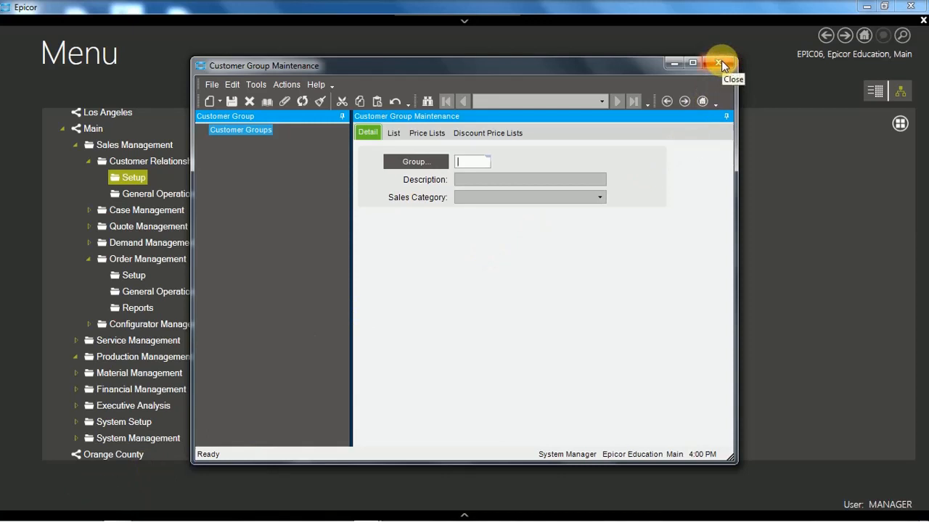
pyautogui.click(720, 62)
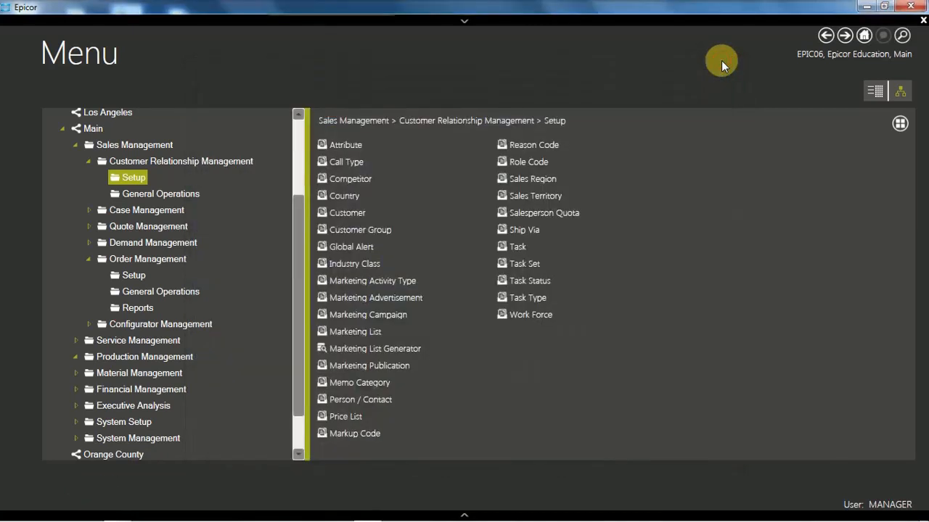
pyautogui.moveTo(798, 113)
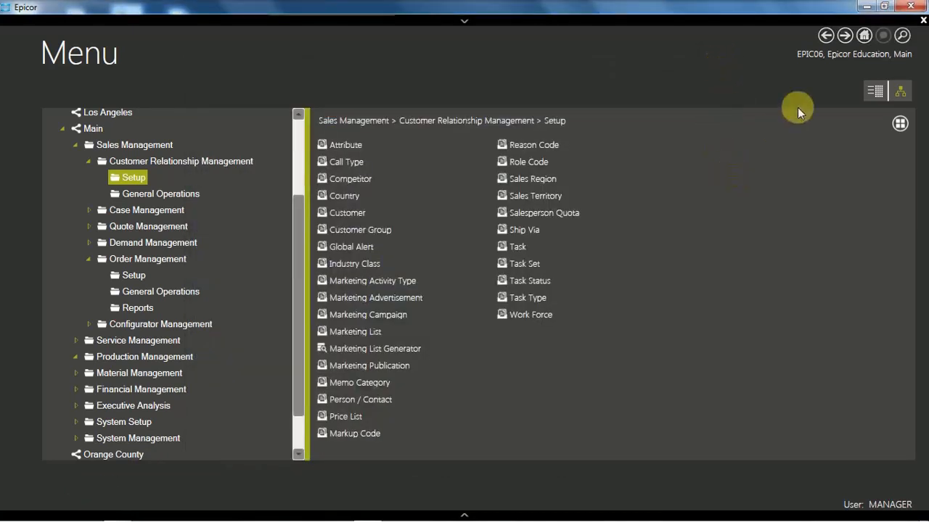
pyautogui.click(864, 34)
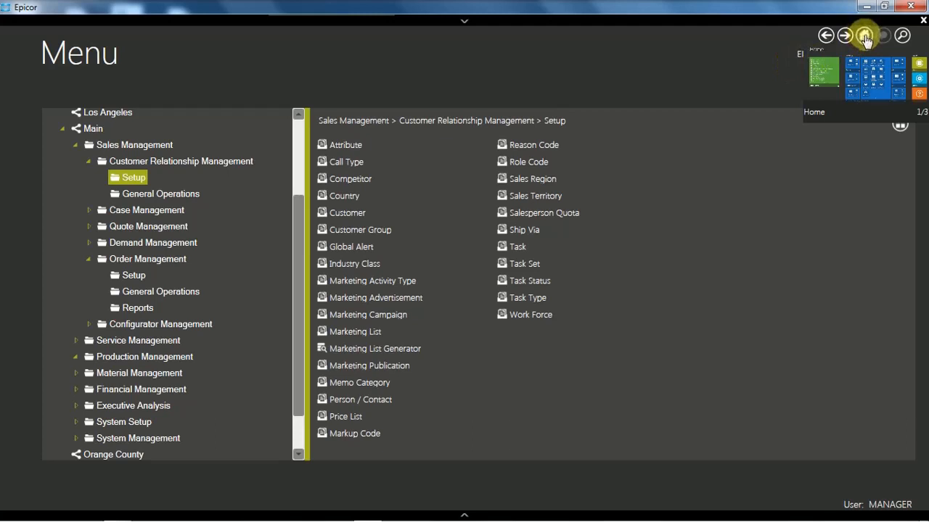
# - Return Home and expand the Favorites tile to list all favorite programs
pyautogui.click(860, 38)
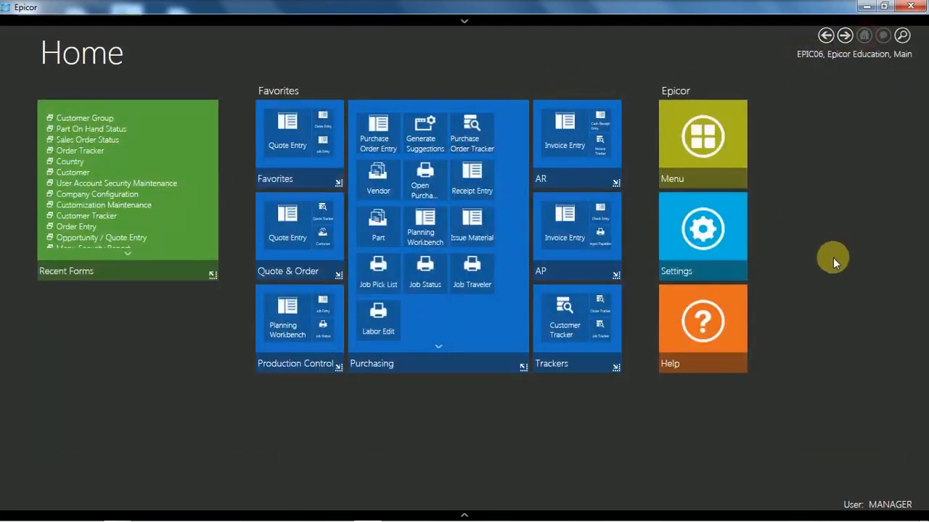
pyautogui.moveTo(471, 443)
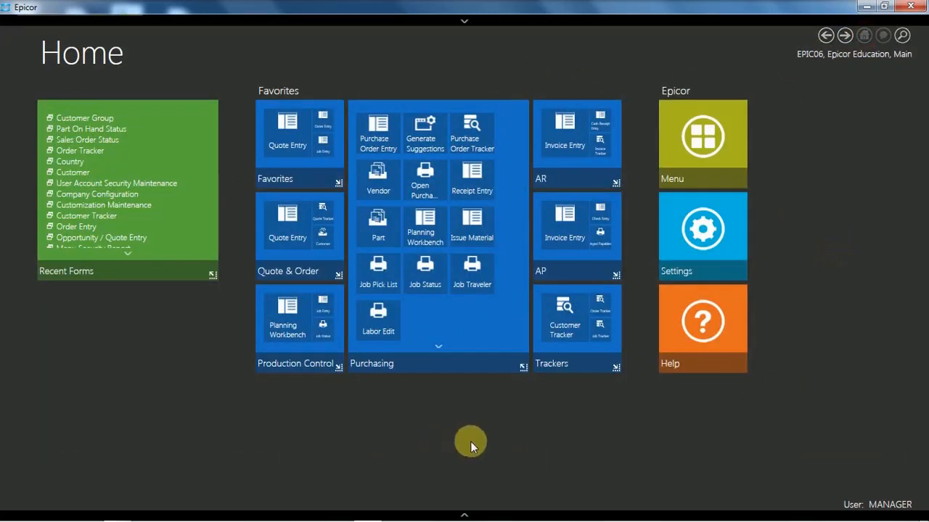
pyautogui.moveTo(446, 426)
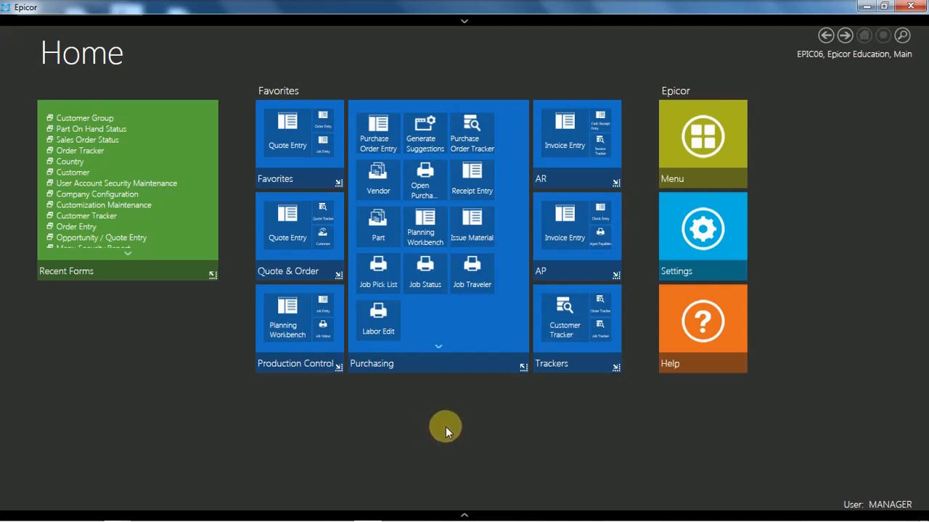
pyautogui.moveTo(321, 168)
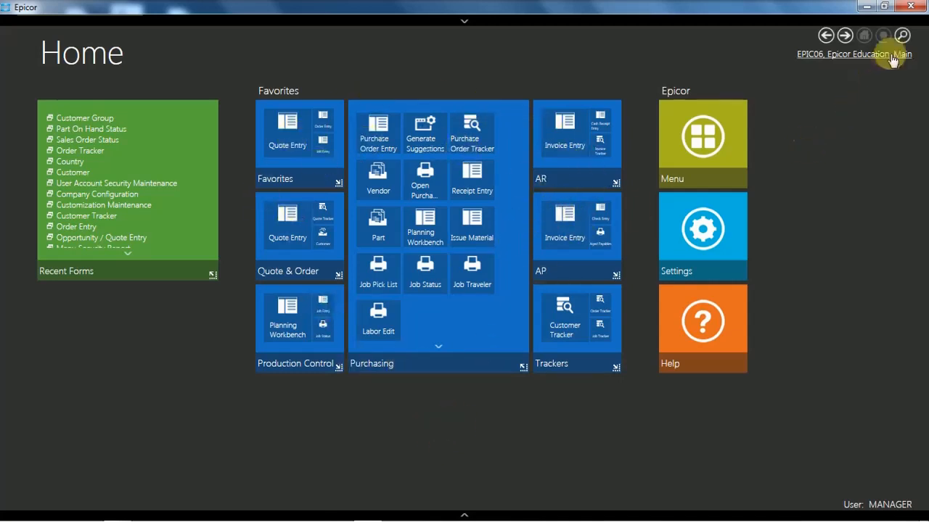
pyautogui.click(902, 36)
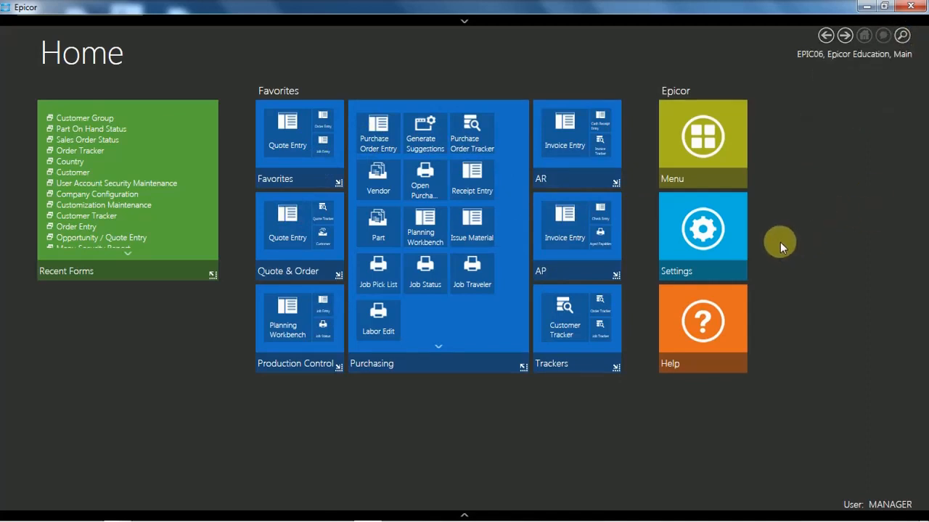
pyautogui.moveTo(787, 235)
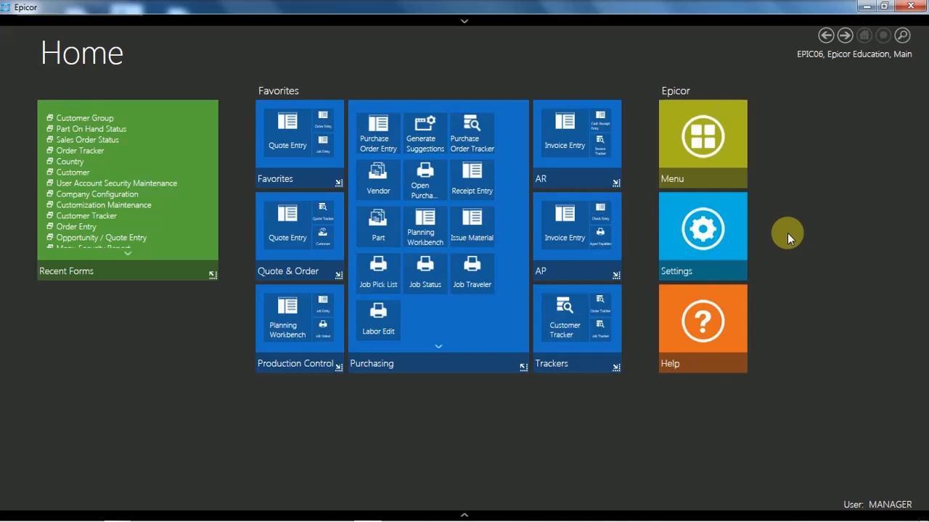
pyautogui.moveTo(327, 279)
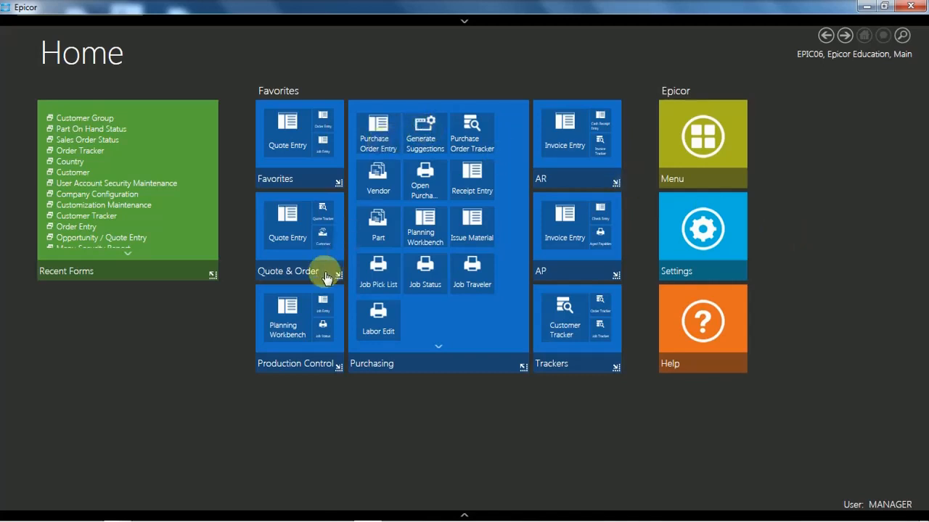
pyautogui.moveTo(336, 186)
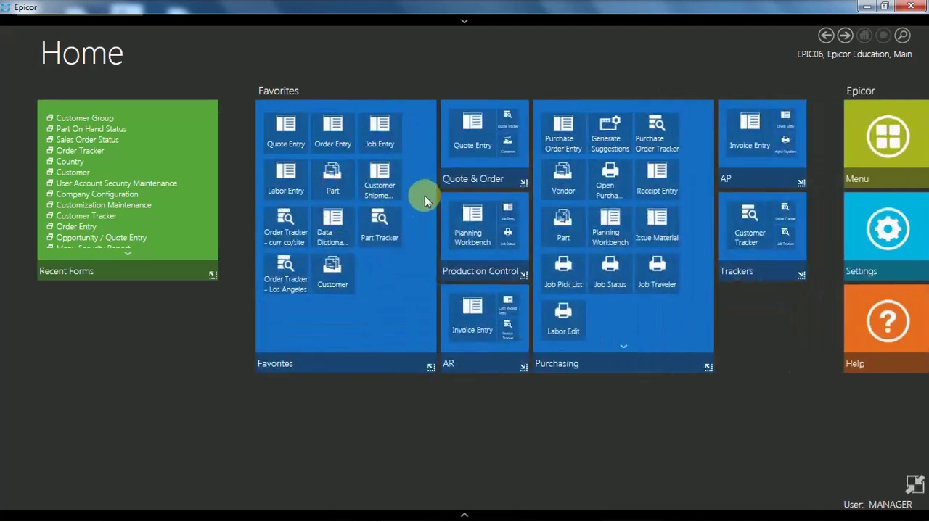
pyautogui.moveTo(333, 268)
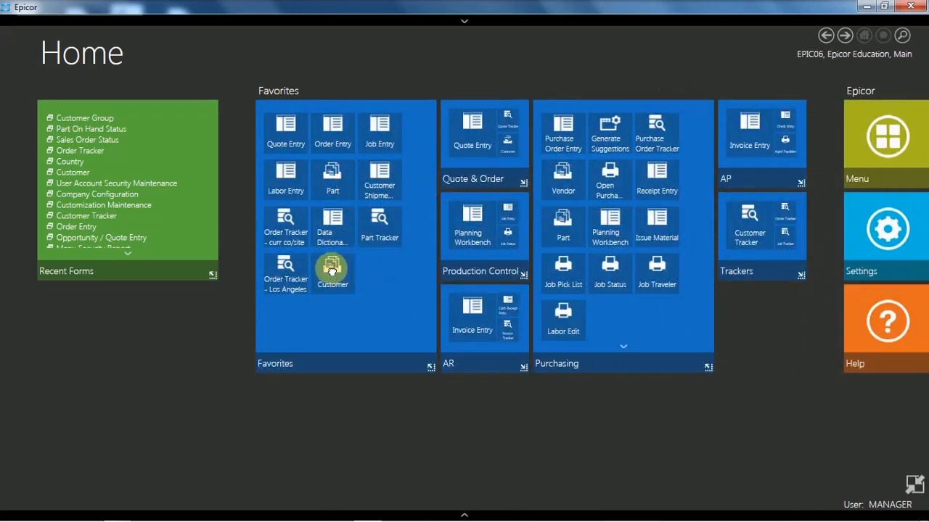
pyautogui.click(333, 272)
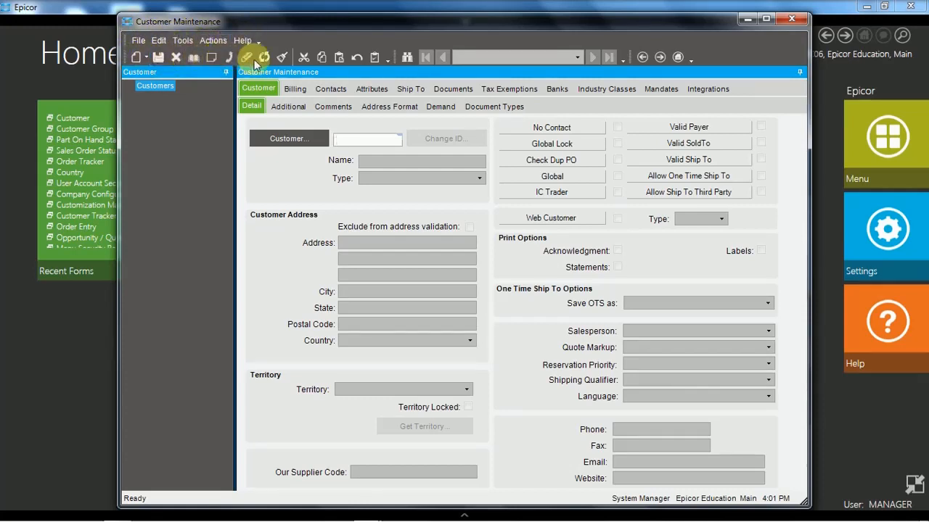
pyautogui.moveTo(382, 57)
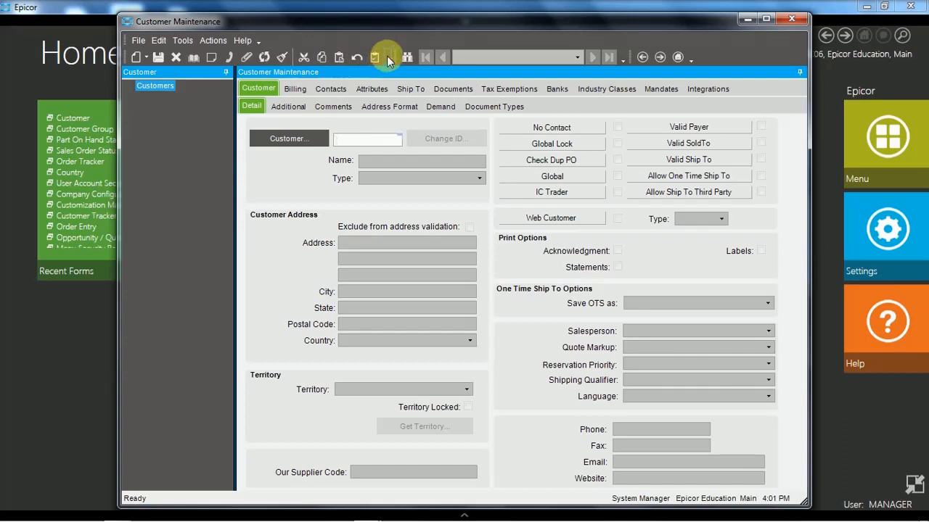
pyautogui.moveTo(487, 39)
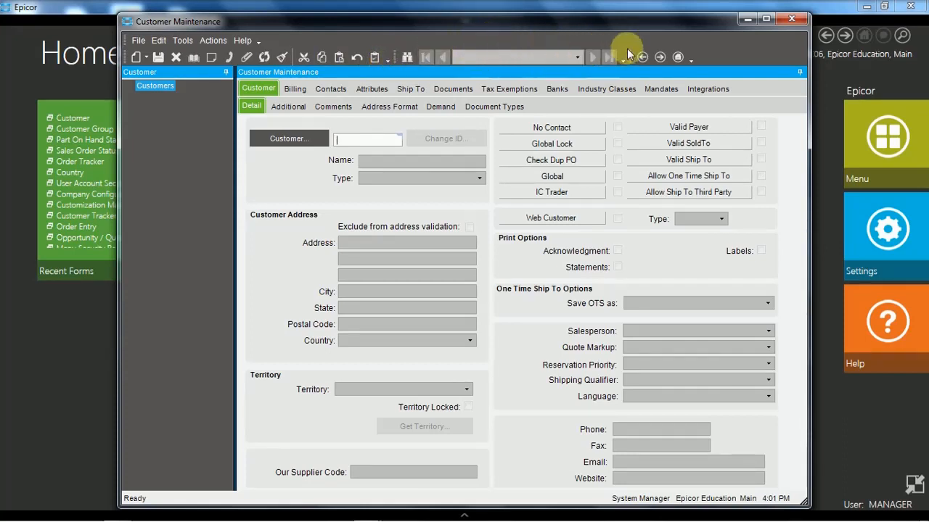
pyautogui.moveTo(650, 51)
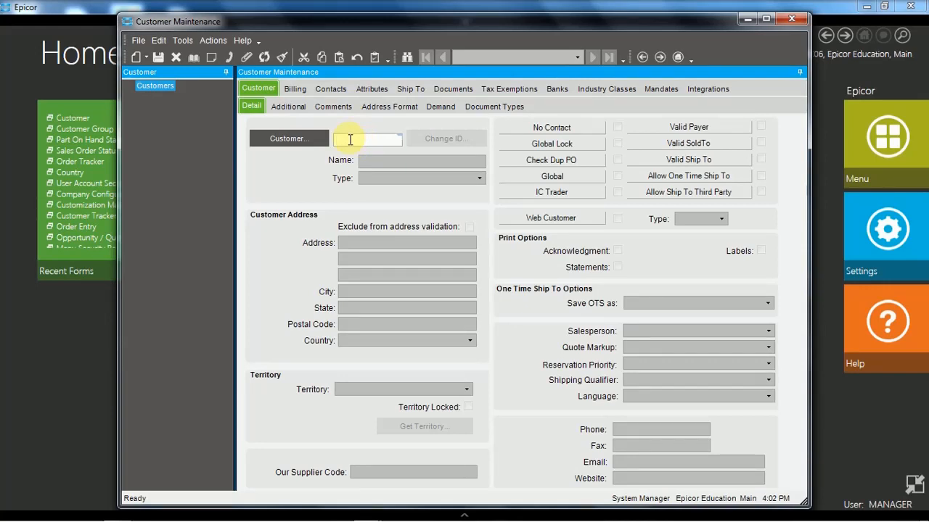
pyautogui.rightClick(368, 138)
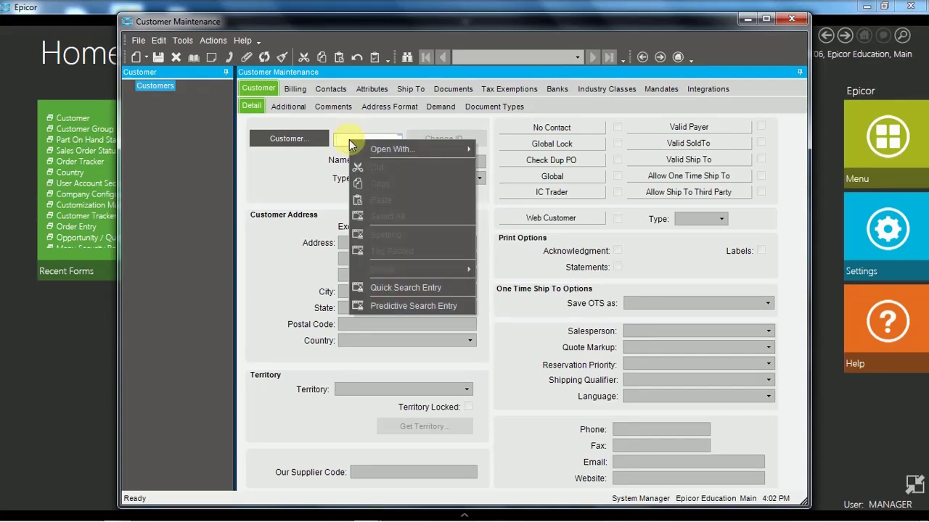
pyautogui.moveTo(357, 142)
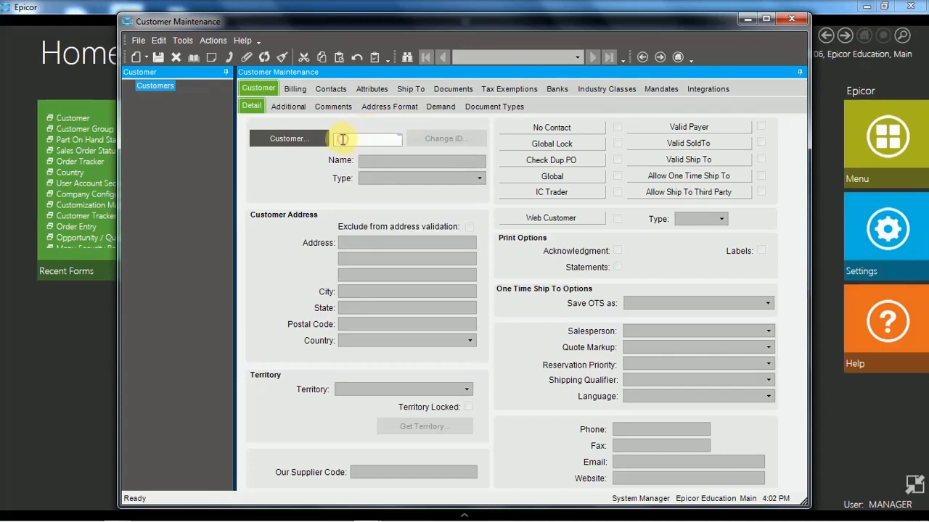
pyautogui.moveTo(155, 130)
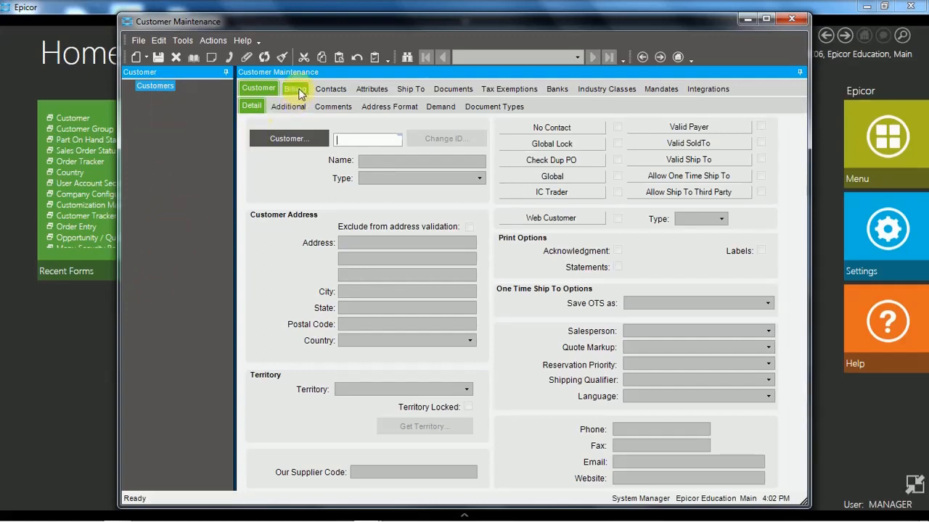
pyautogui.click(293, 88)
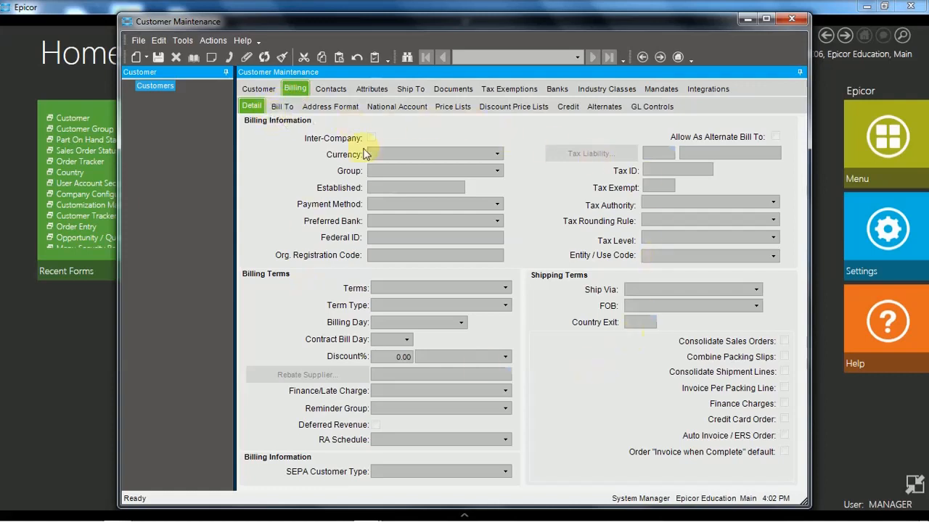
pyautogui.click(259, 88)
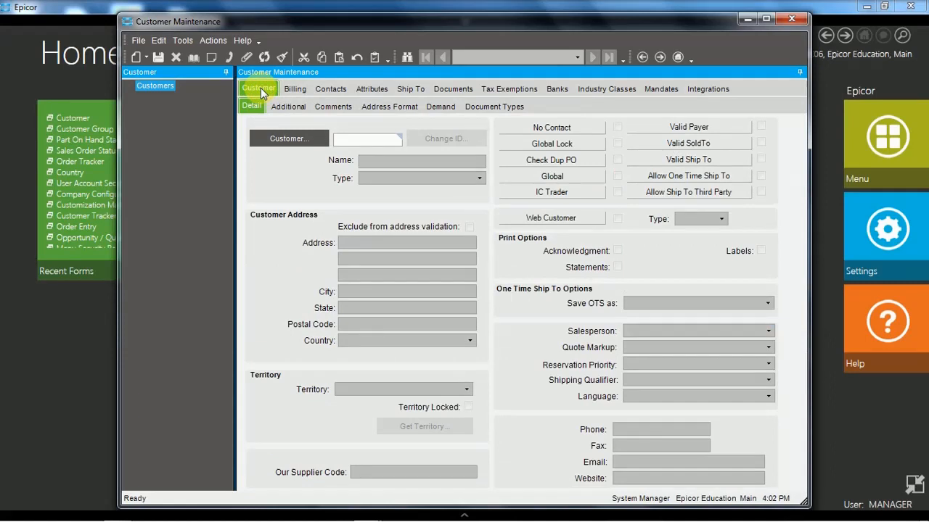
pyautogui.moveTo(183, 40)
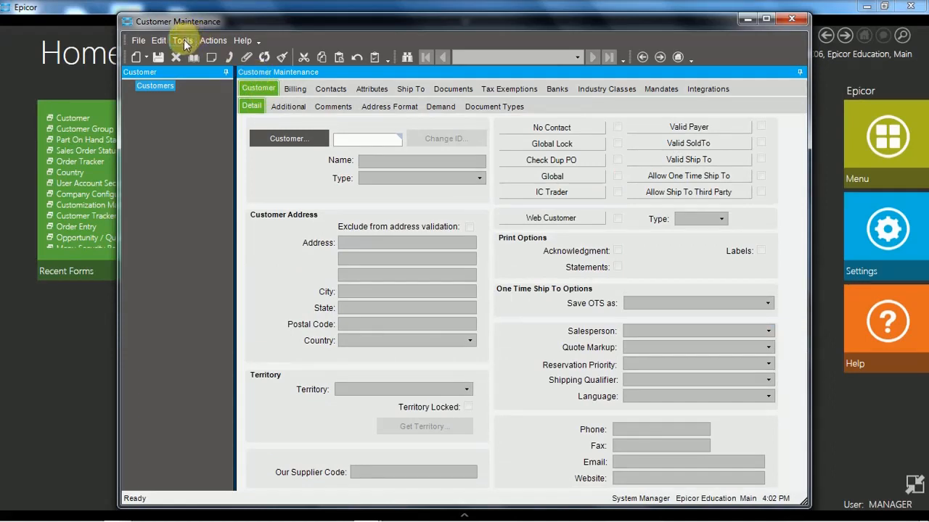
pyautogui.click(182, 40)
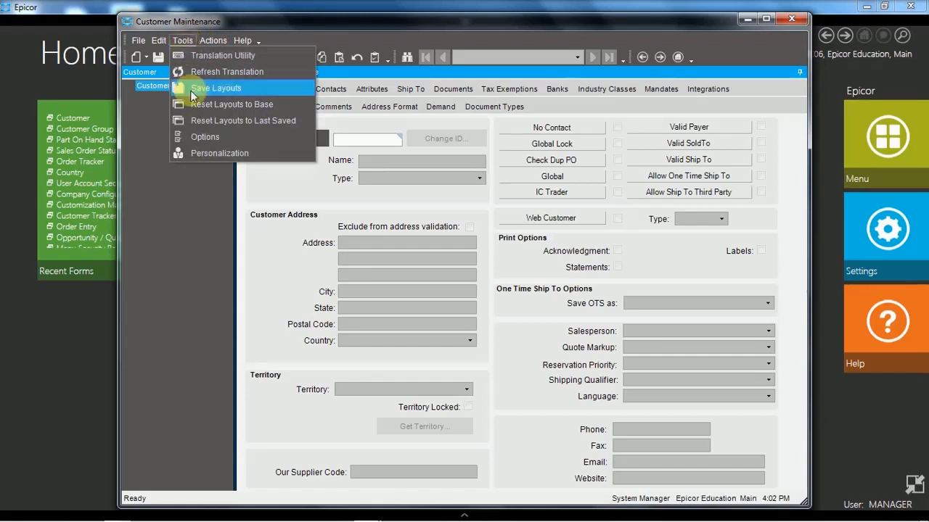
pyautogui.moveTo(206, 136)
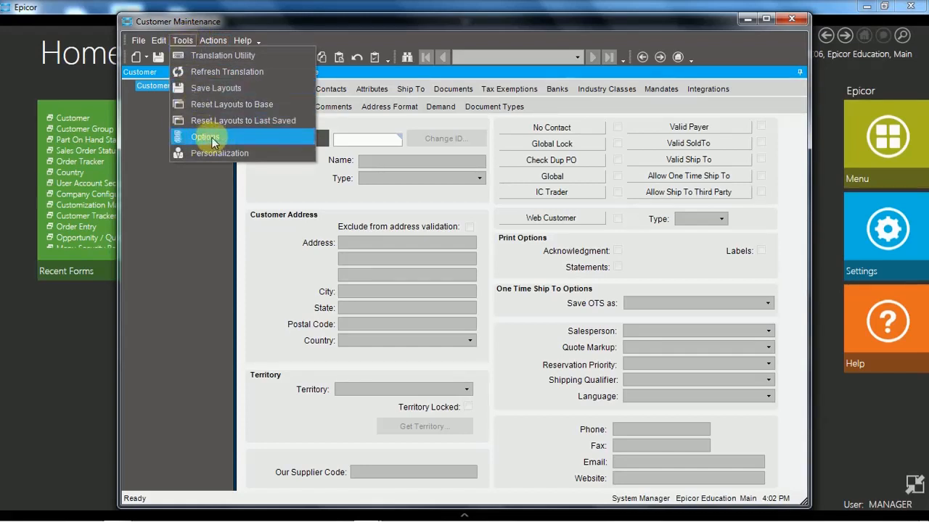
pyautogui.moveTo(214, 137)
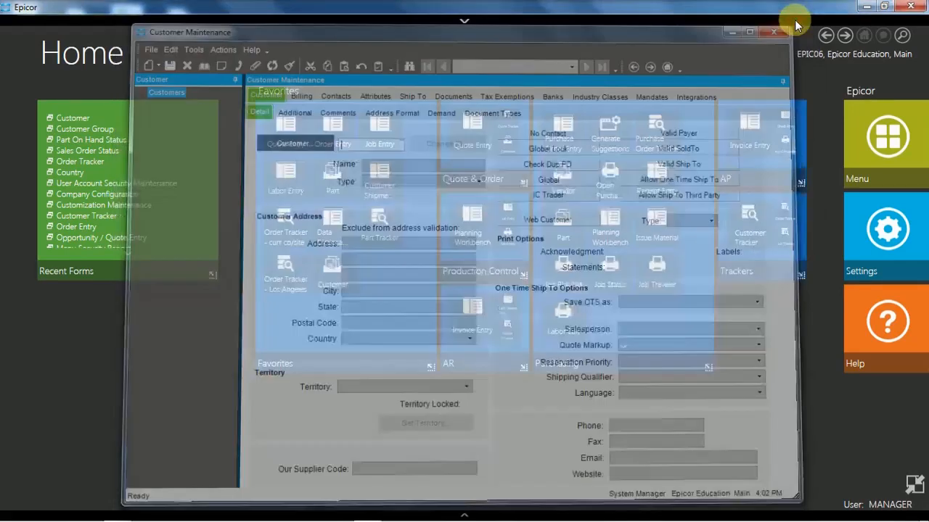
pyautogui.click(772, 25)
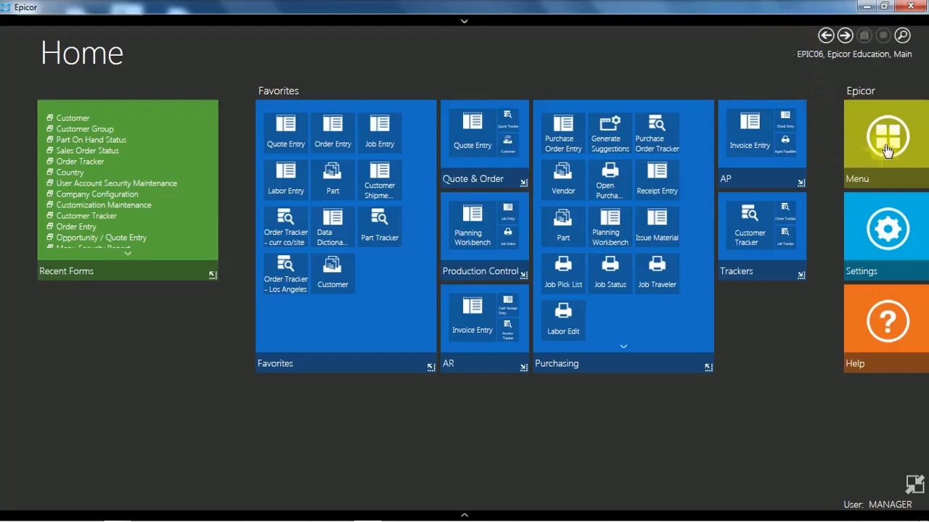
# - Reopen the Menu tree, scroll down, and expand a folder in the tree
pyautogui.click(888, 137)
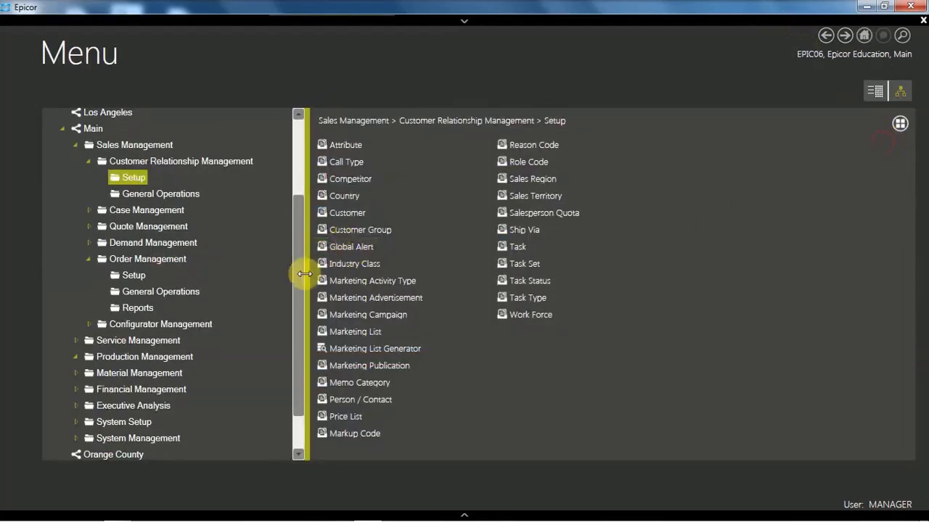
pyautogui.scroll(-3)
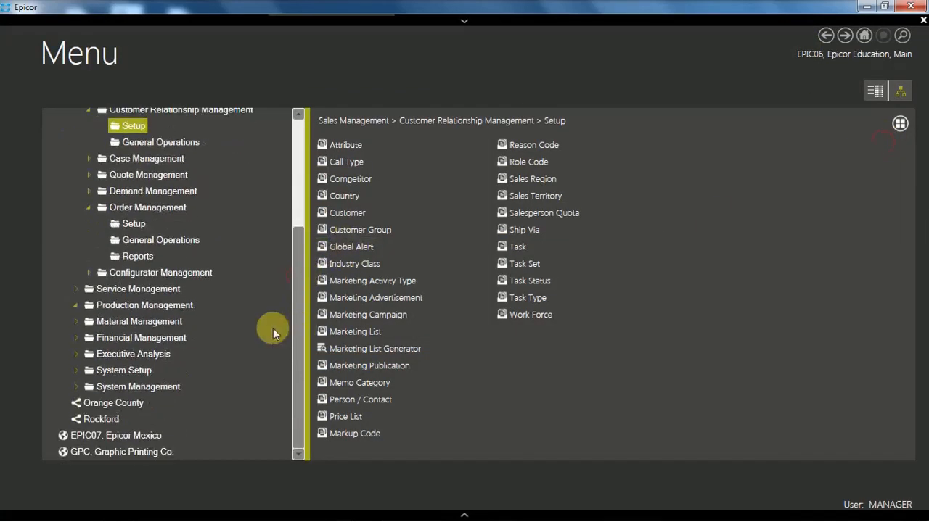
pyautogui.moveTo(60, 361)
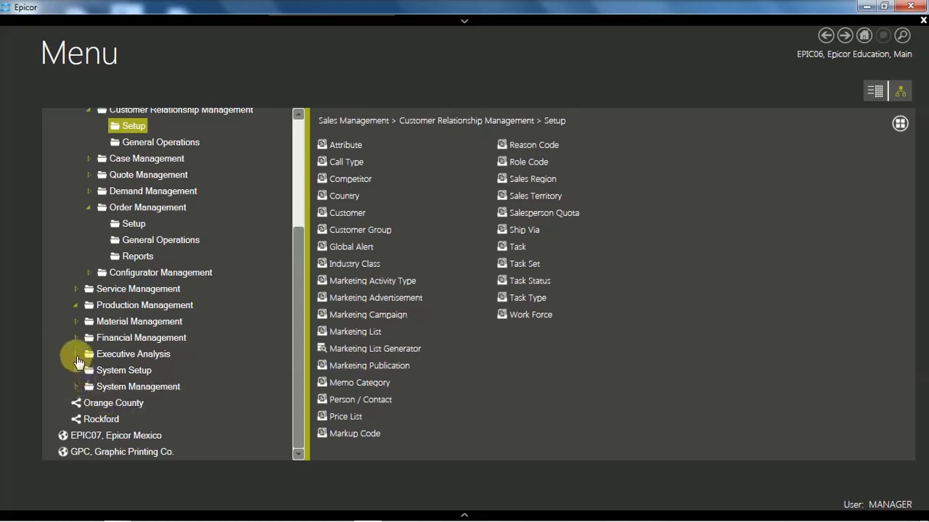
pyautogui.click(76, 354)
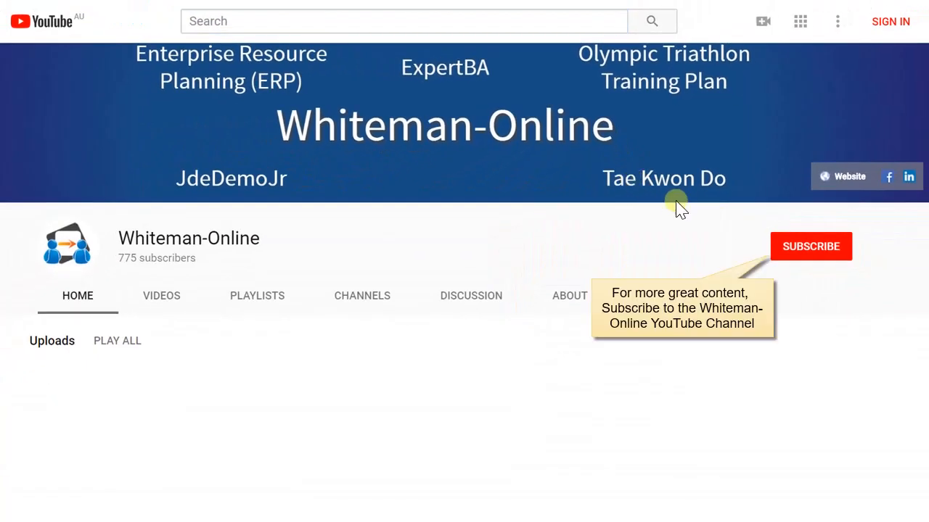
pyautogui.moveTo(797, 255)
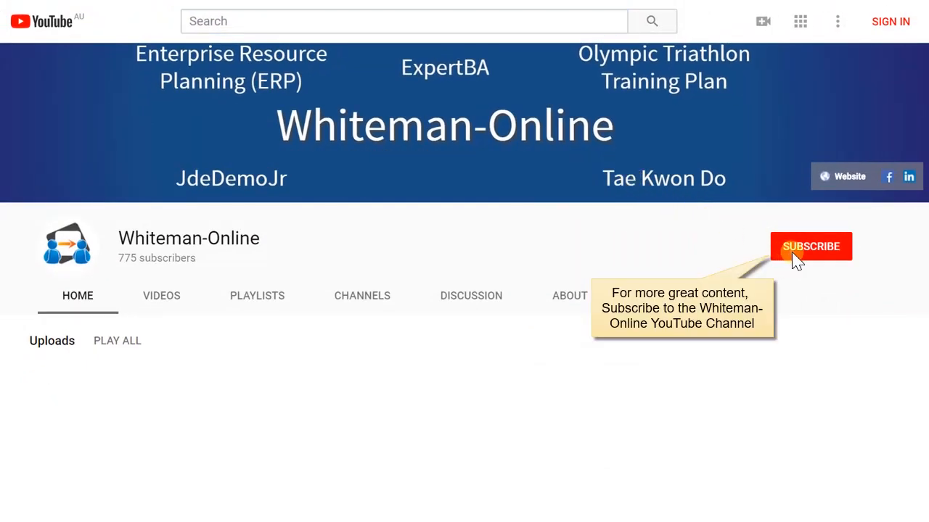